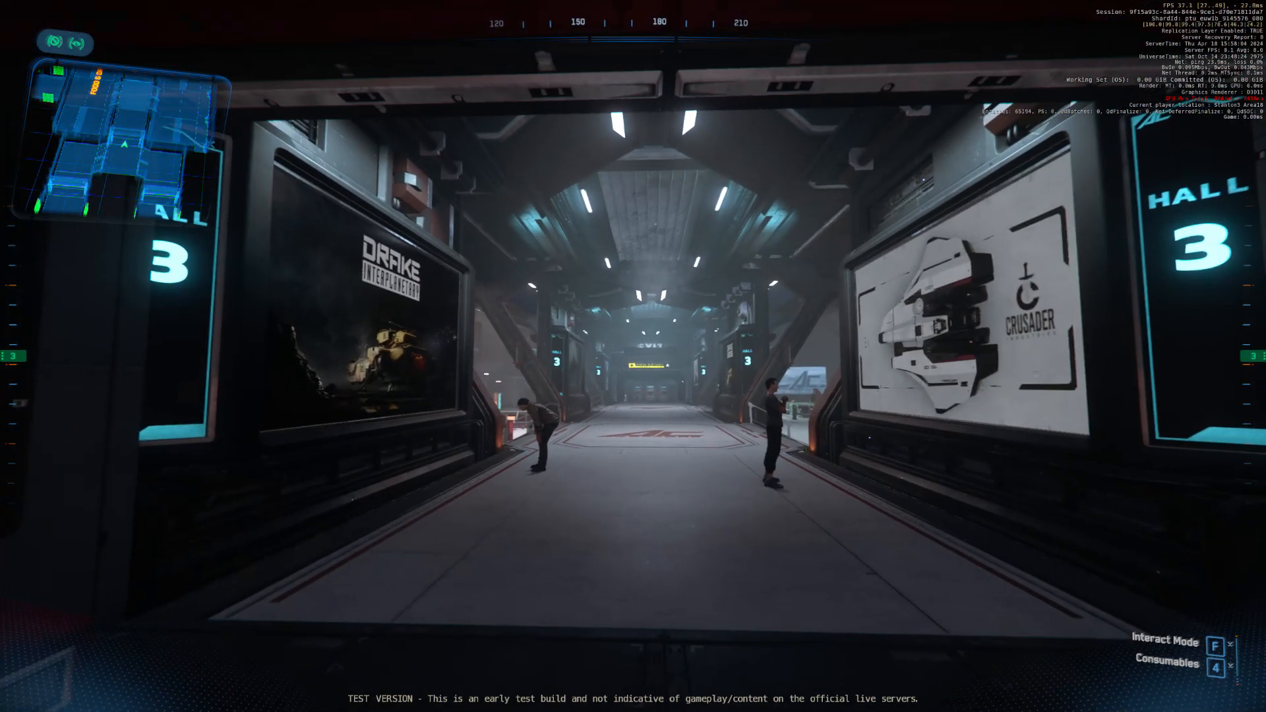
Step: Open the Graphics options and set the upscaling preset to Quality (66%) with CIG TSR, then exit
key("Escape")
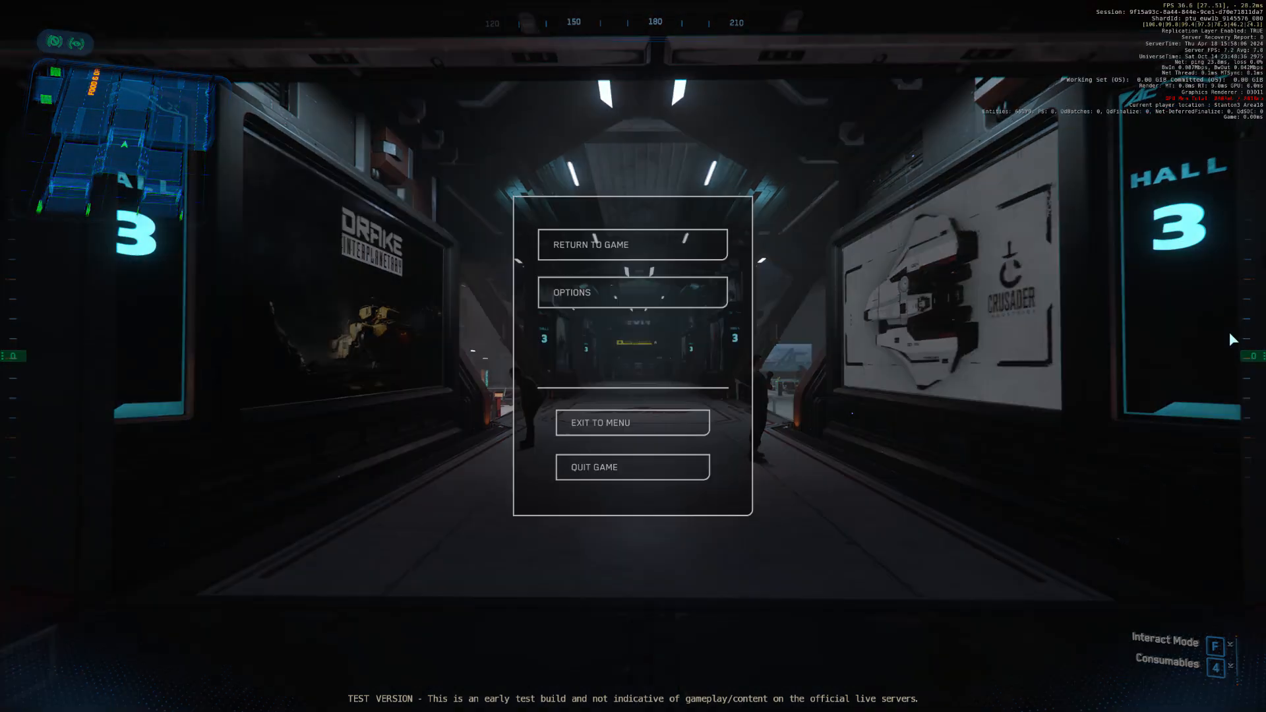
left_click(631, 292)
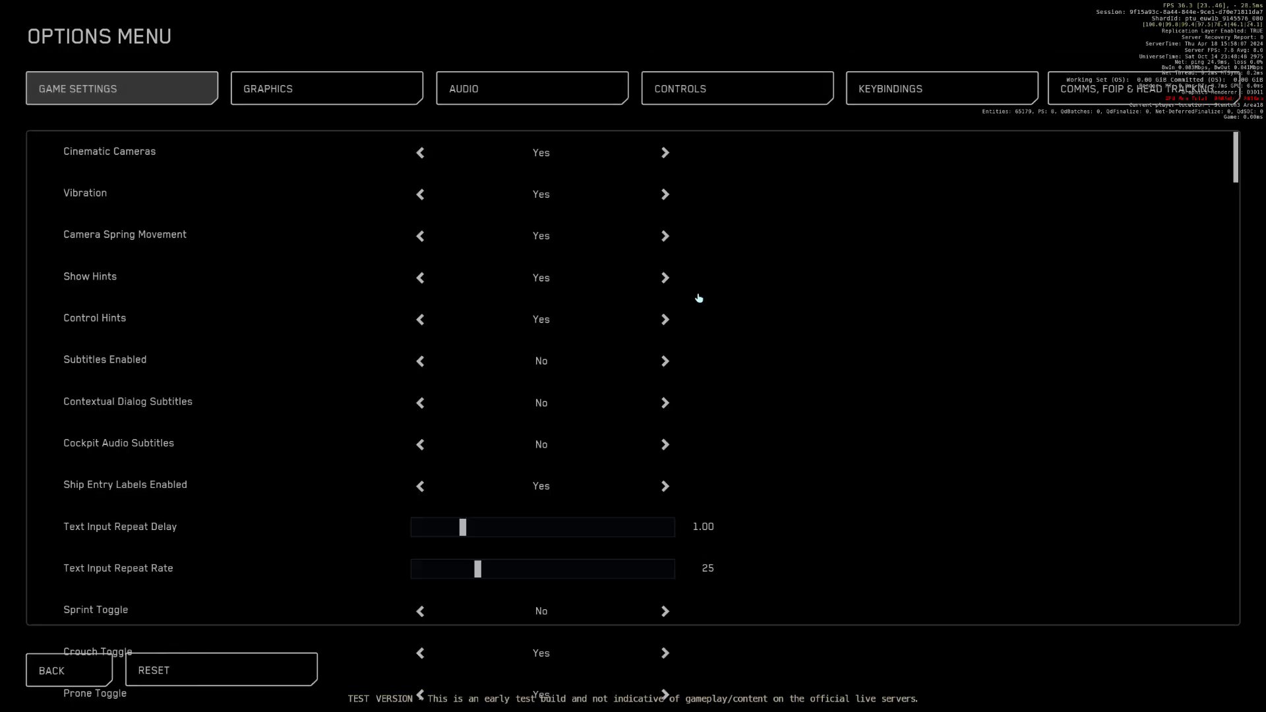
left_click(325, 87)
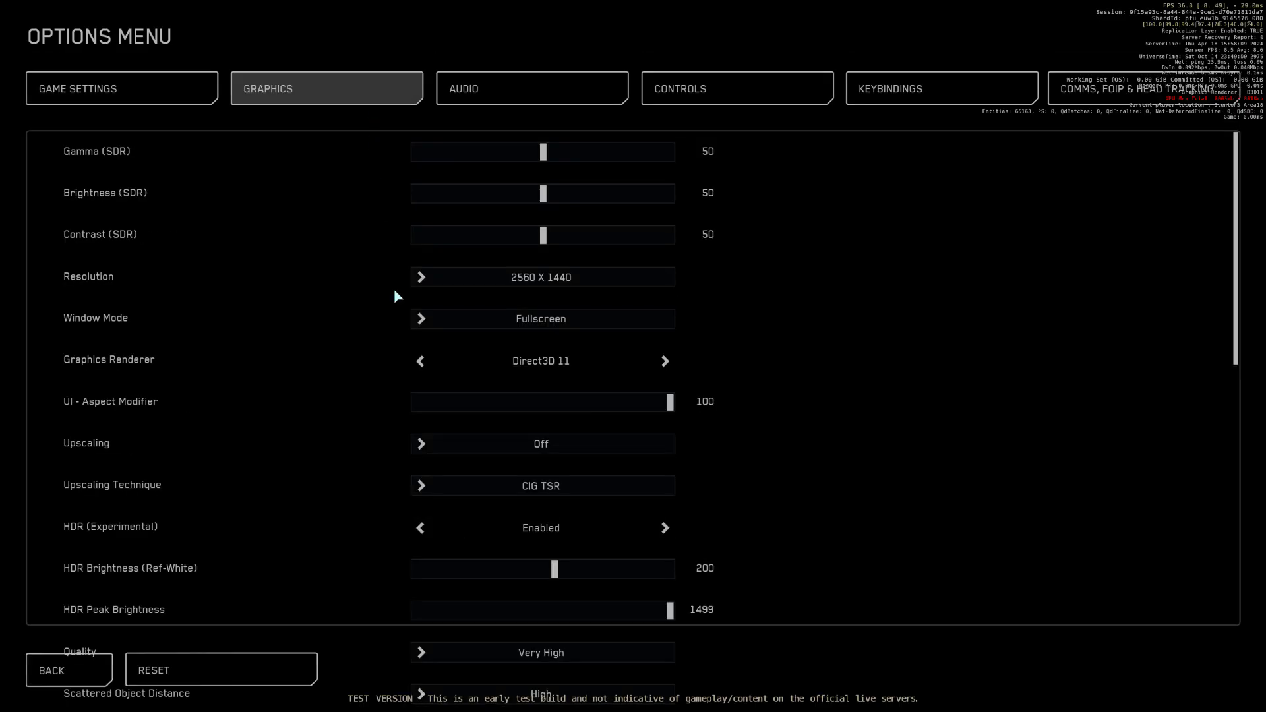
mouse_move(736, 530)
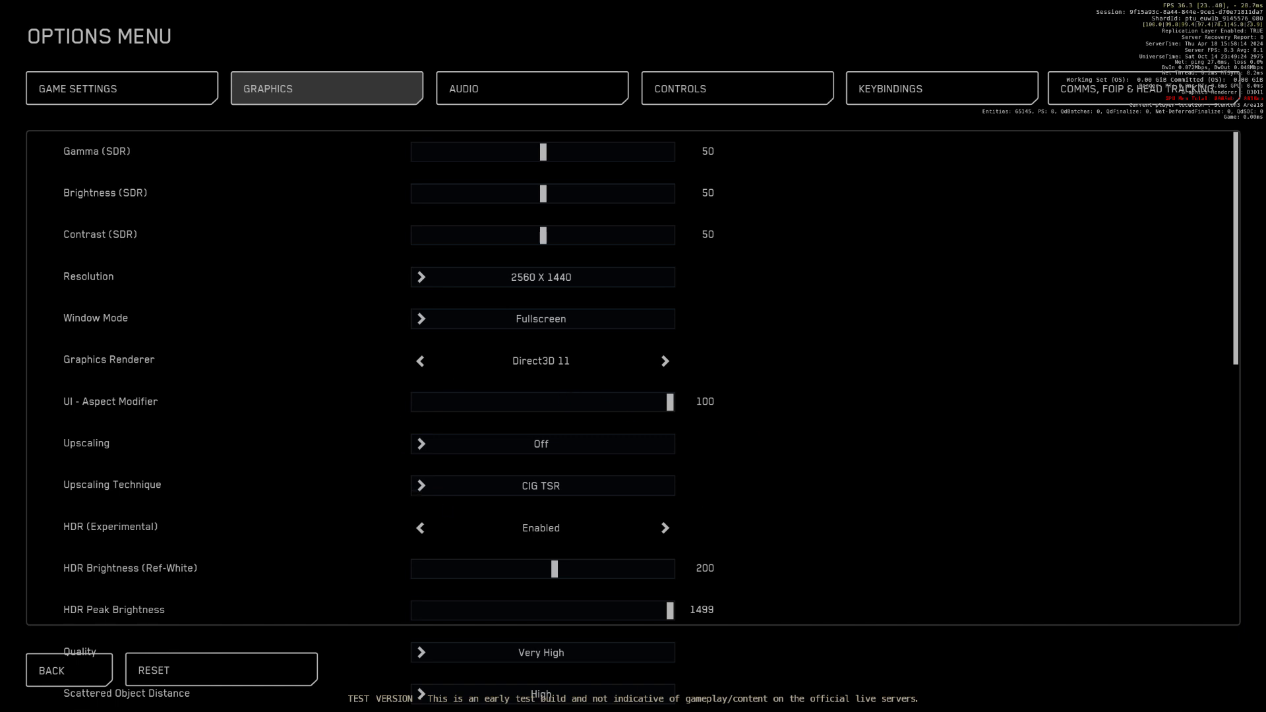
mouse_move(155, 638)
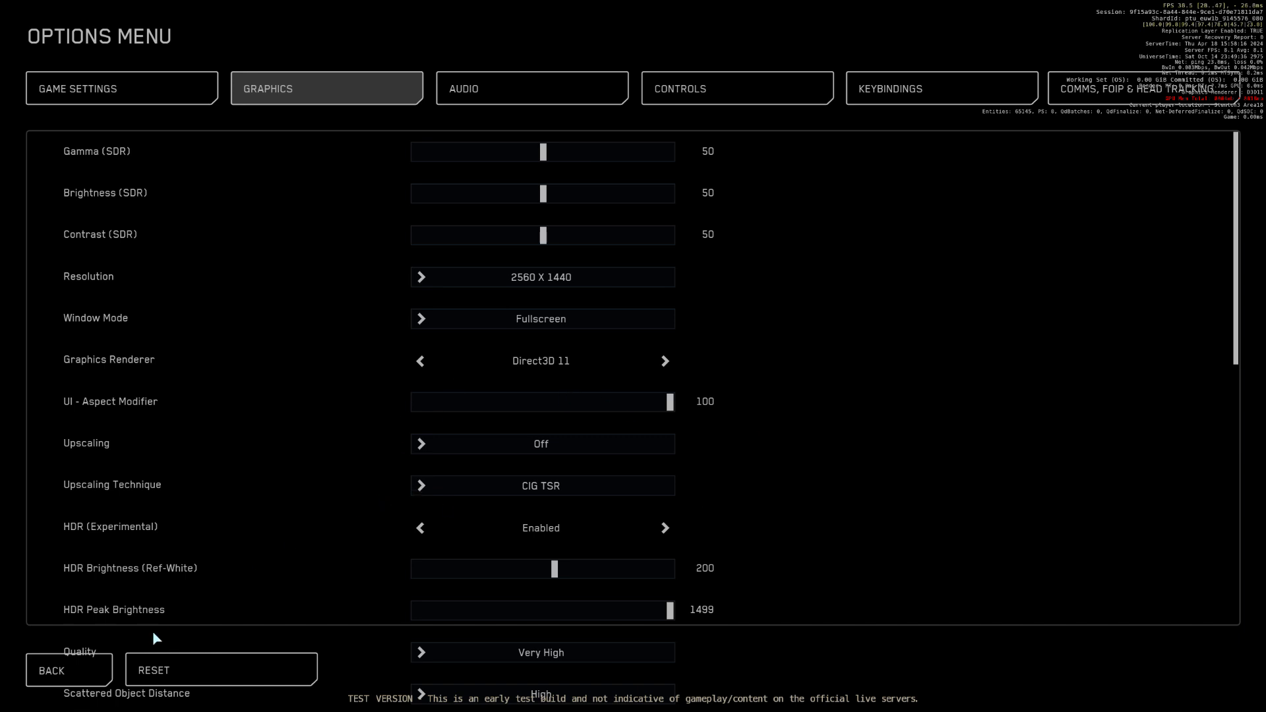
left_click(50, 671)
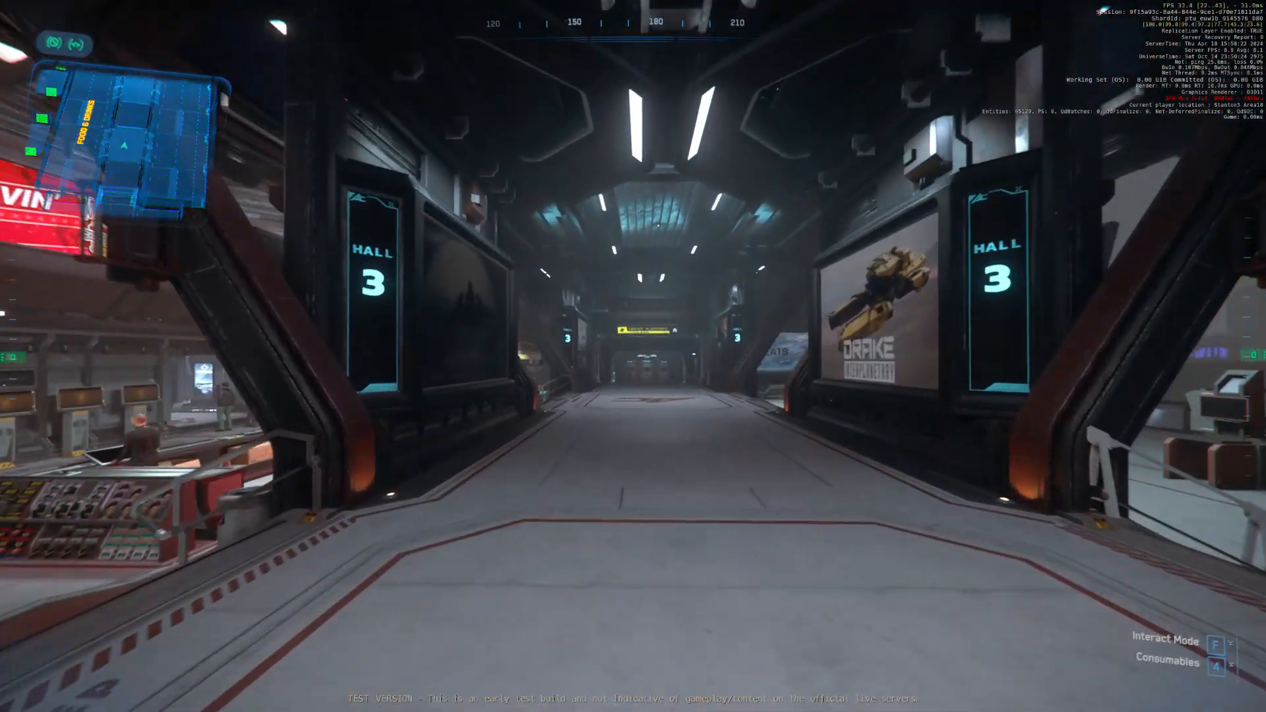
mouse_move(633, 356)
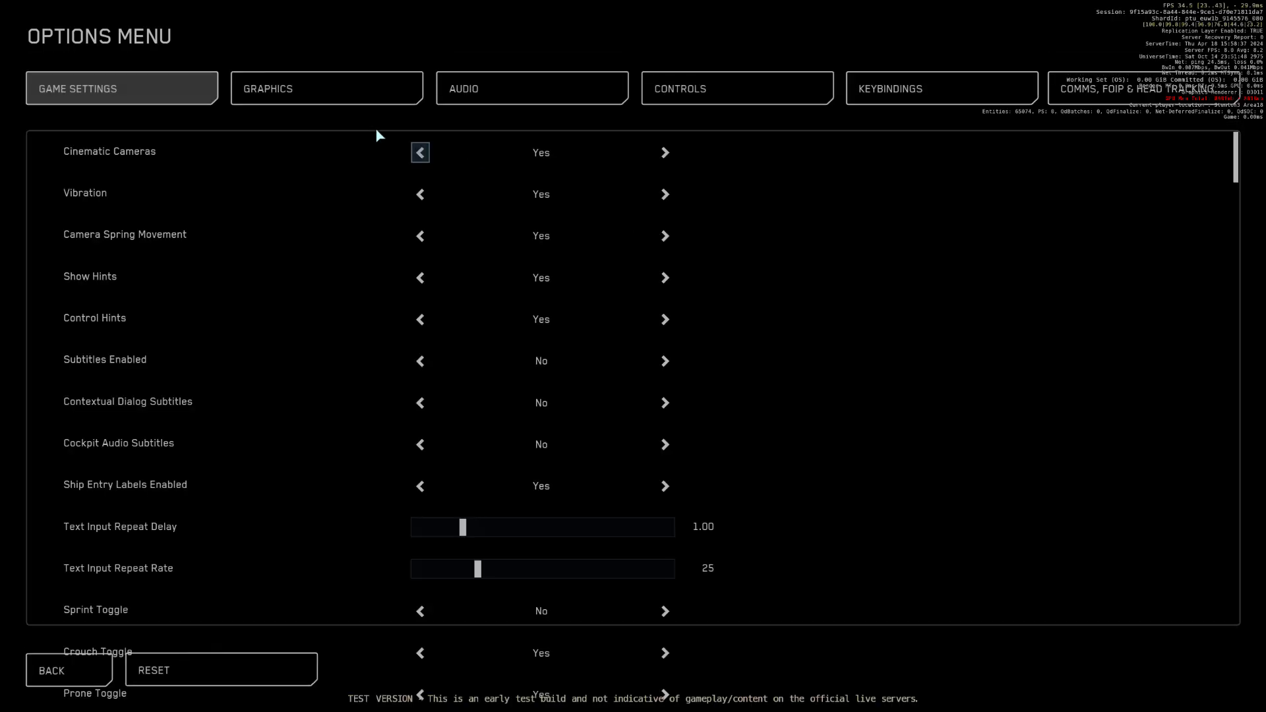
left_click(326, 87)
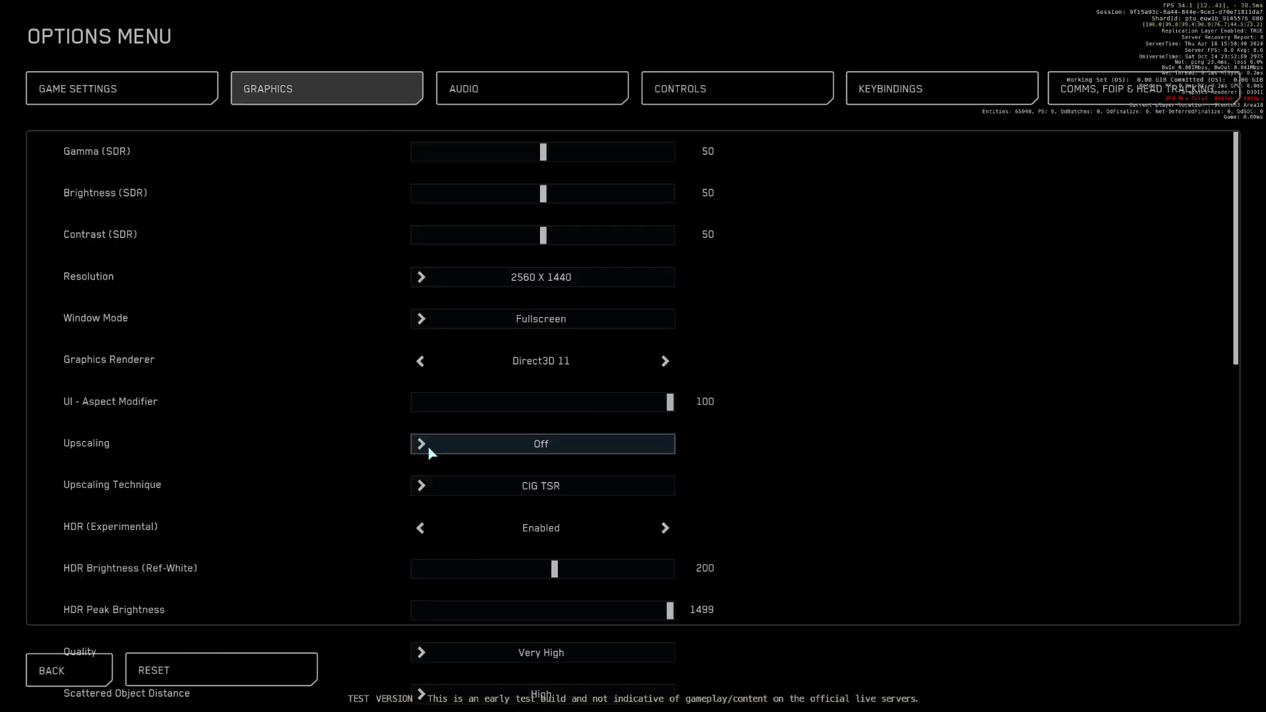
left_click(540, 443)
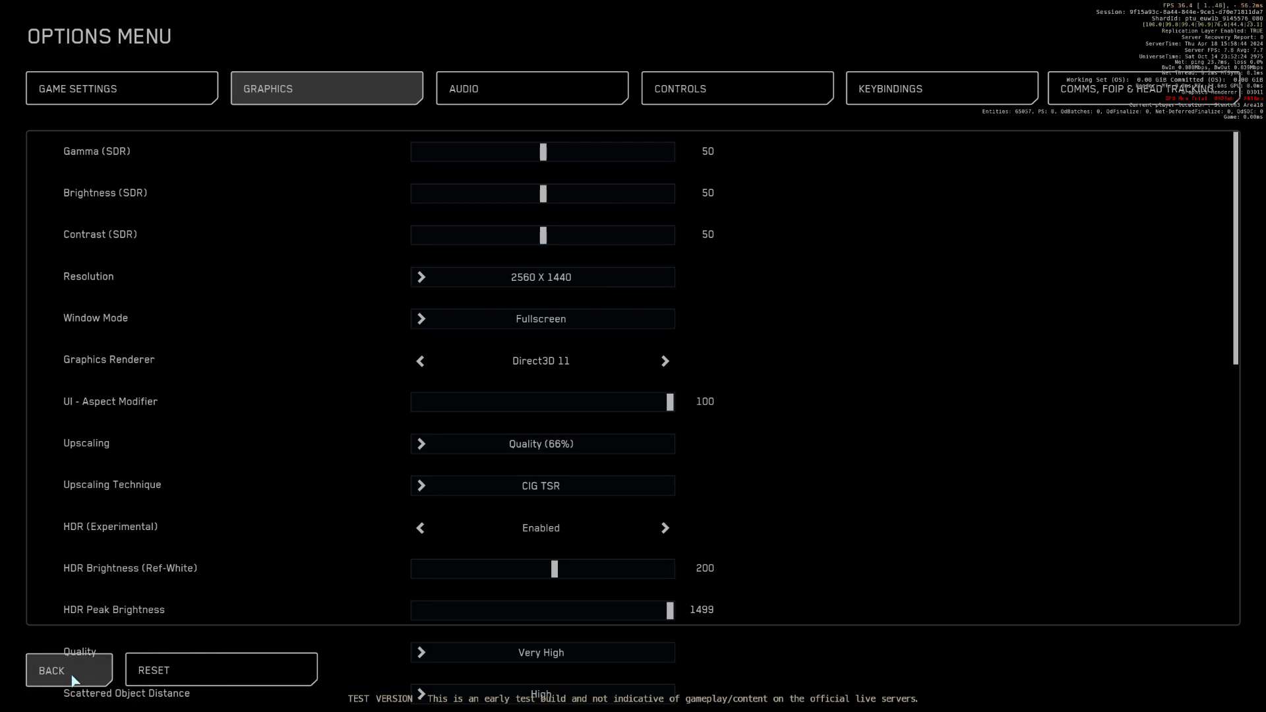
left_click(51, 670)
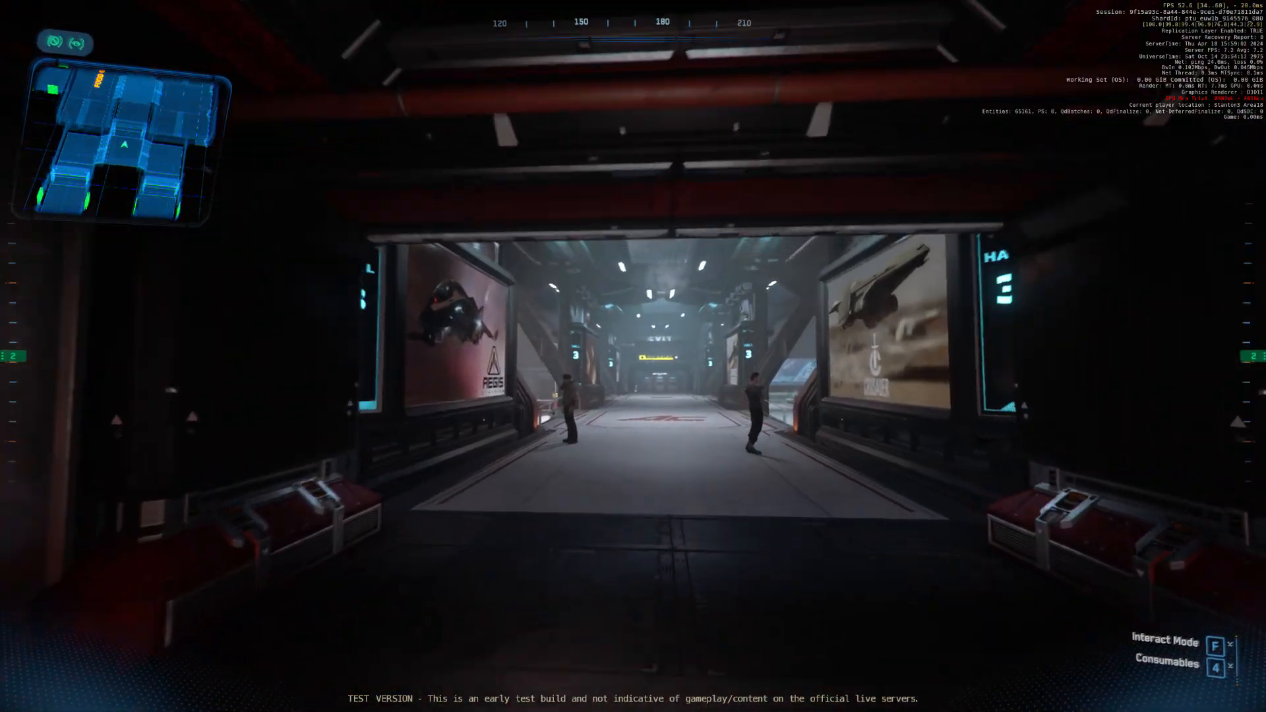
Step: Pick Ultra Performance (33%) as the upscaling preset in Graphics and resume the game
key("Escape")
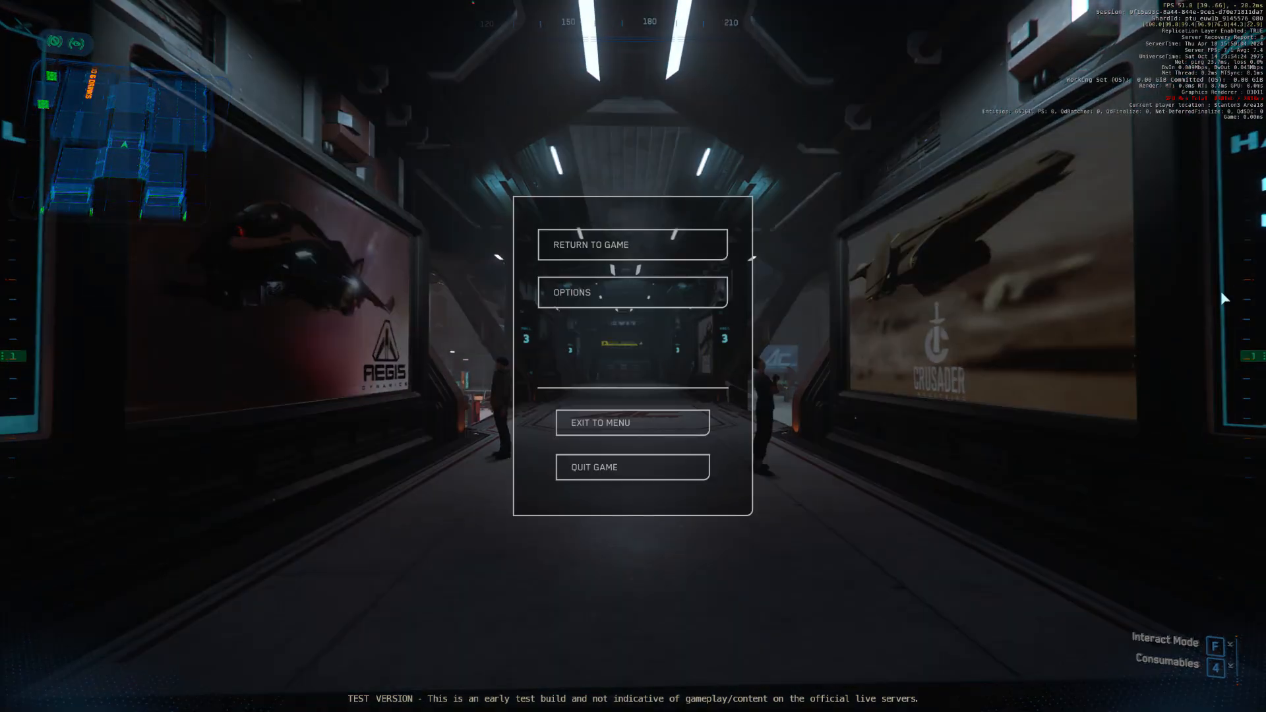
left_click(633, 292)
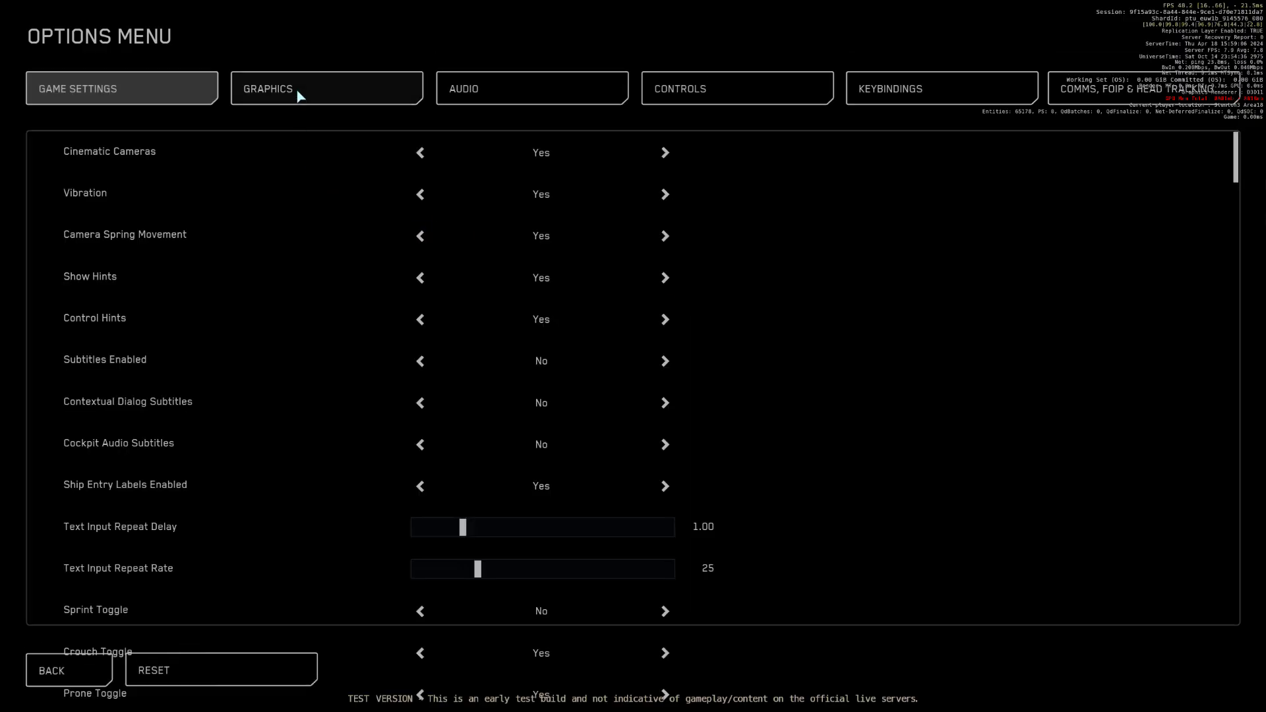
left_click(326, 87)
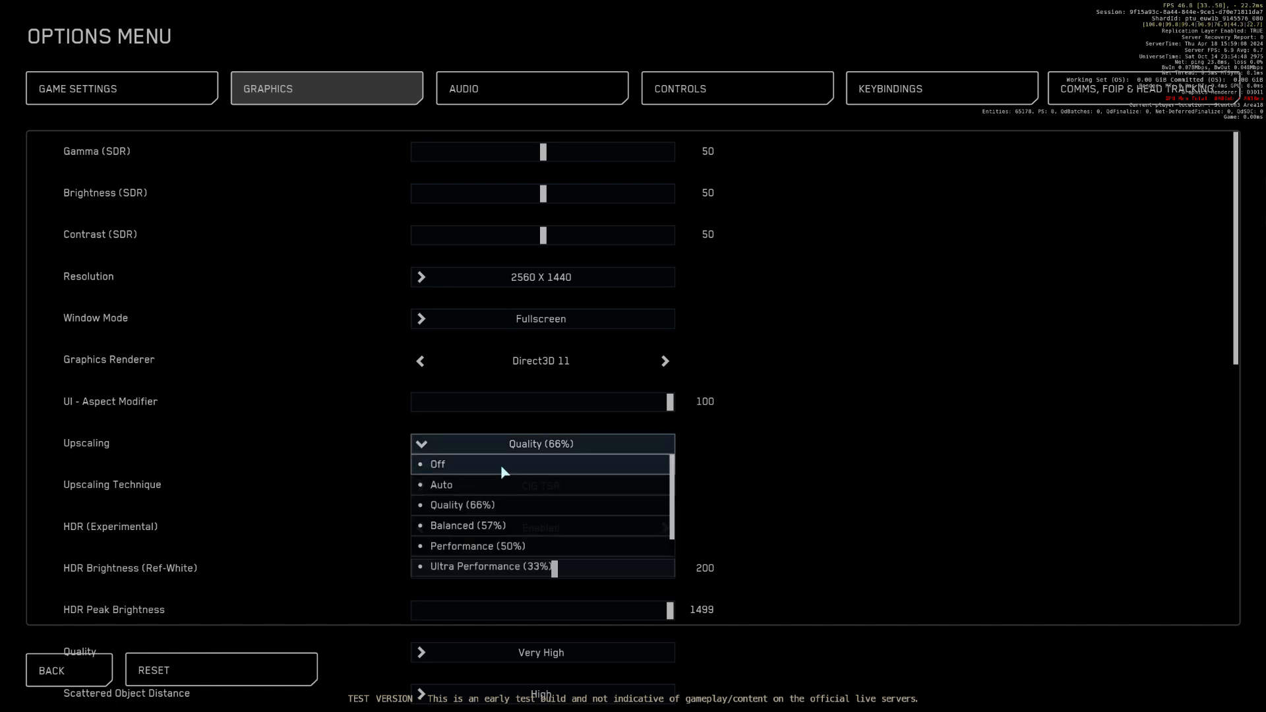
left_click(490, 566)
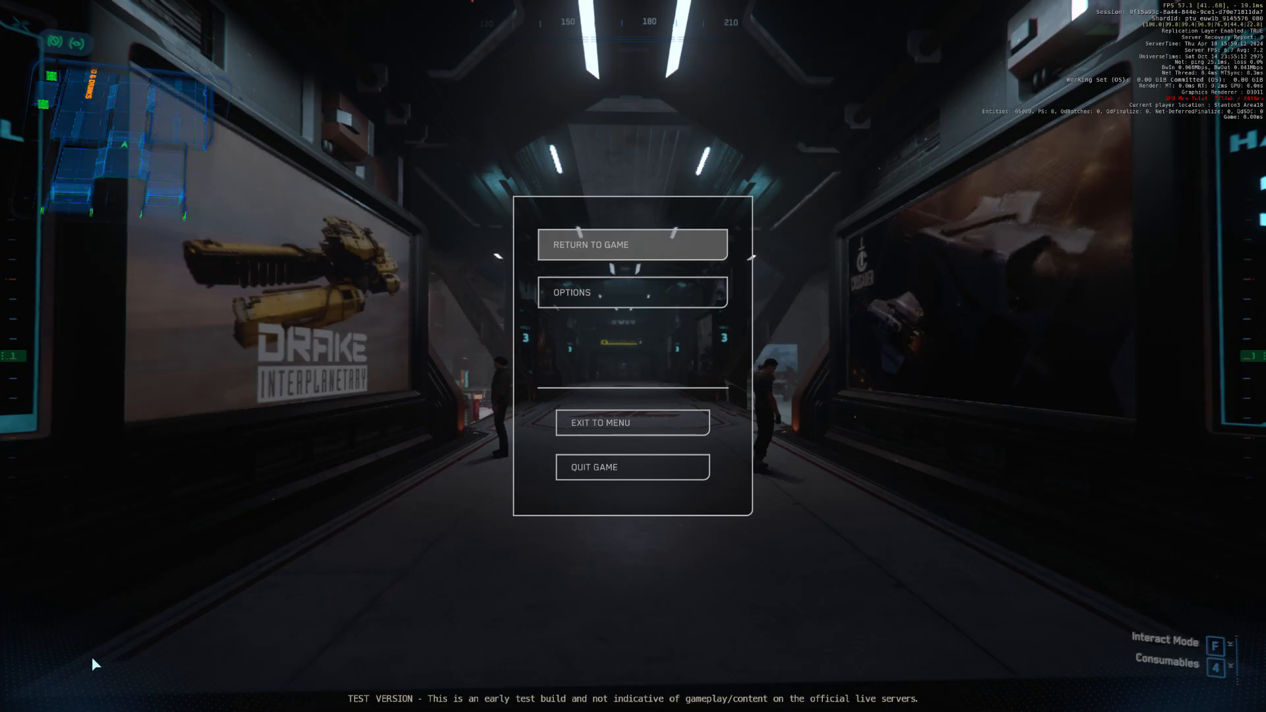
left_click(633, 245)
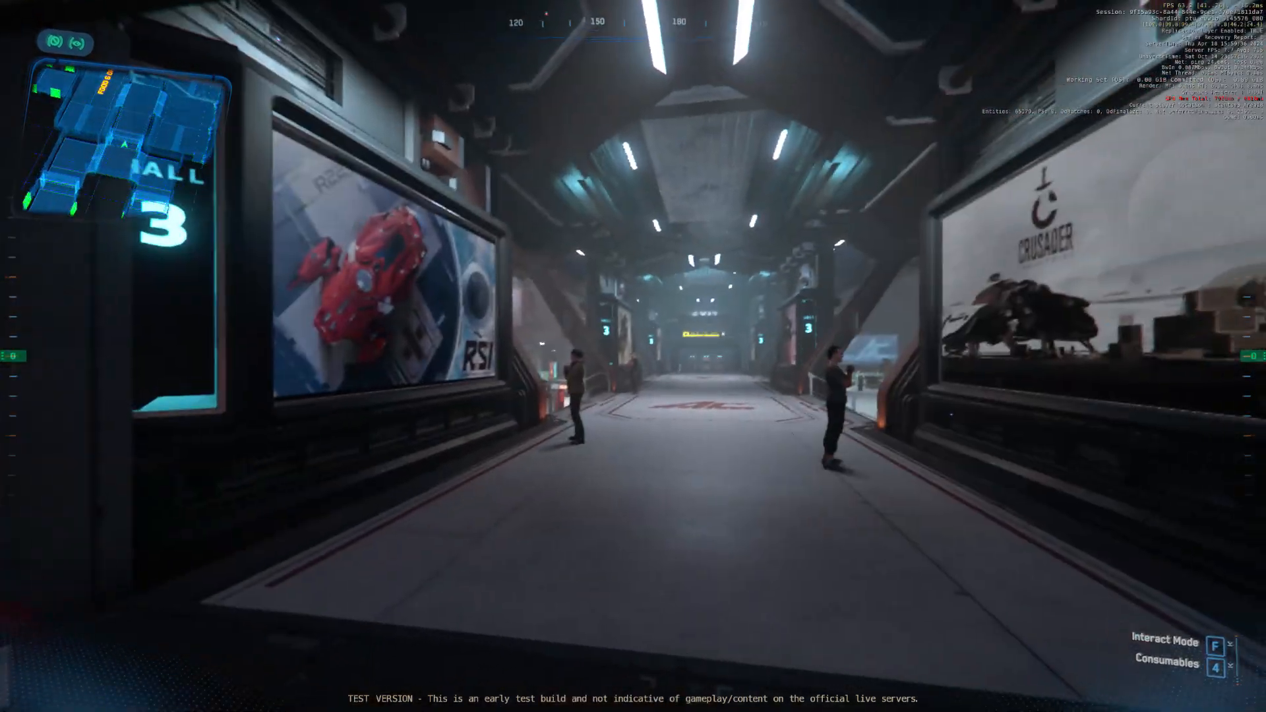
Step: Switch the upscaling technique to DLSS and choose a new upscaling preset
key("Escape")
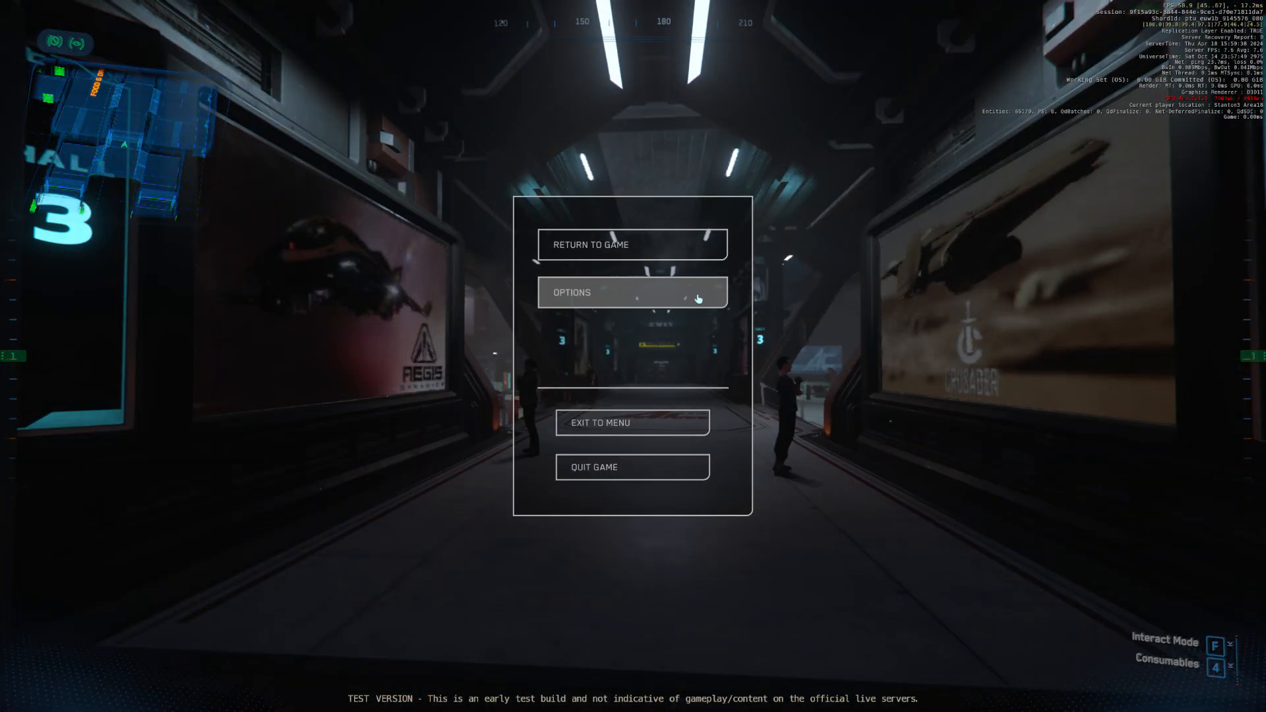
left_click(632, 292)
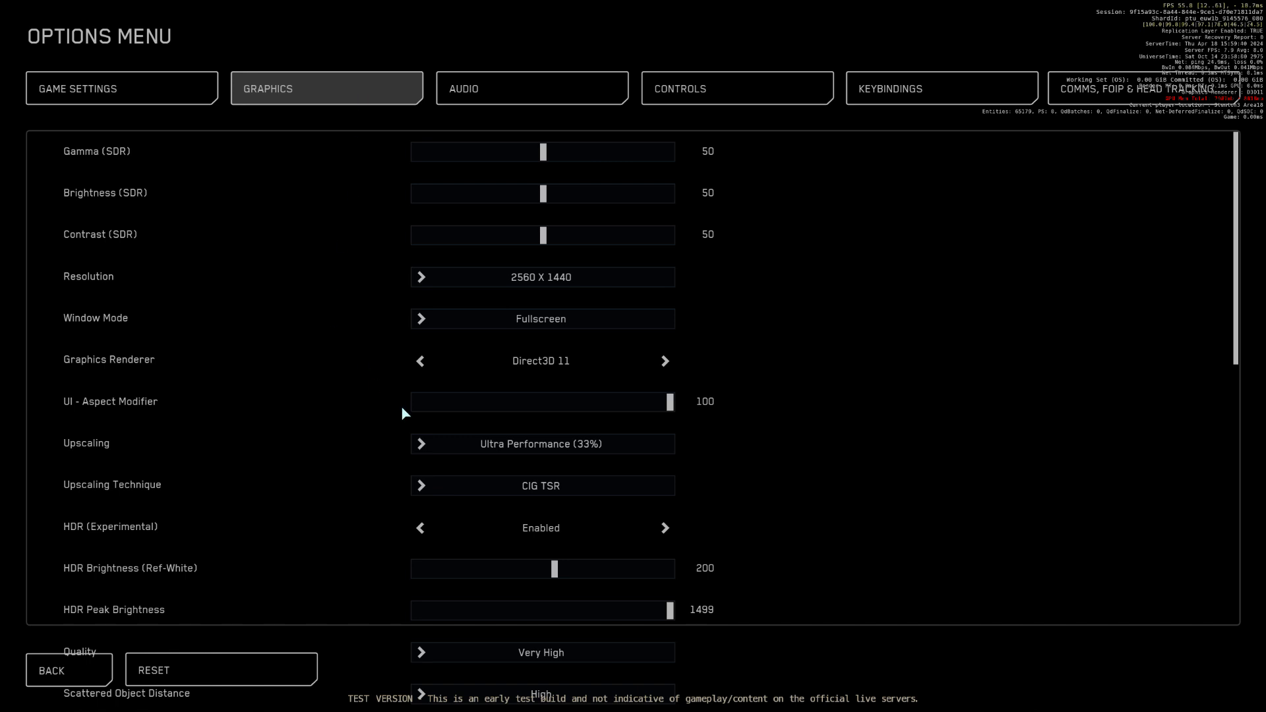
left_click(541, 485)
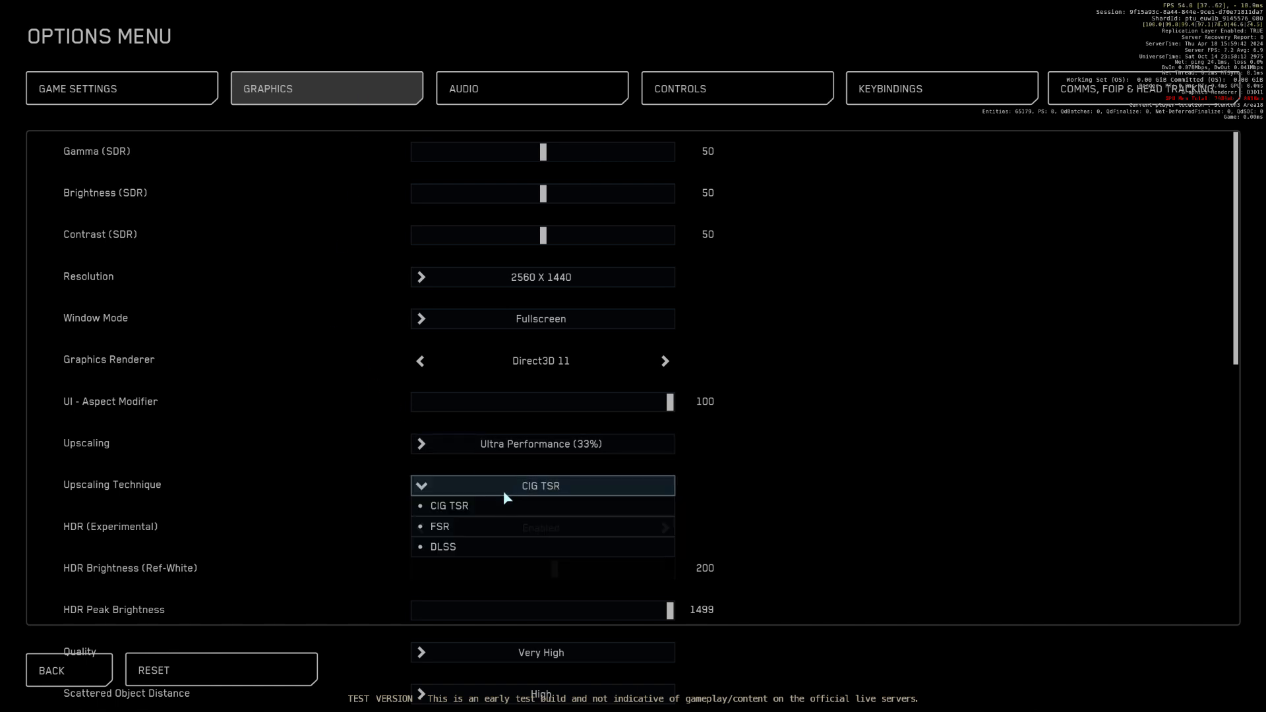
left_click(443, 547)
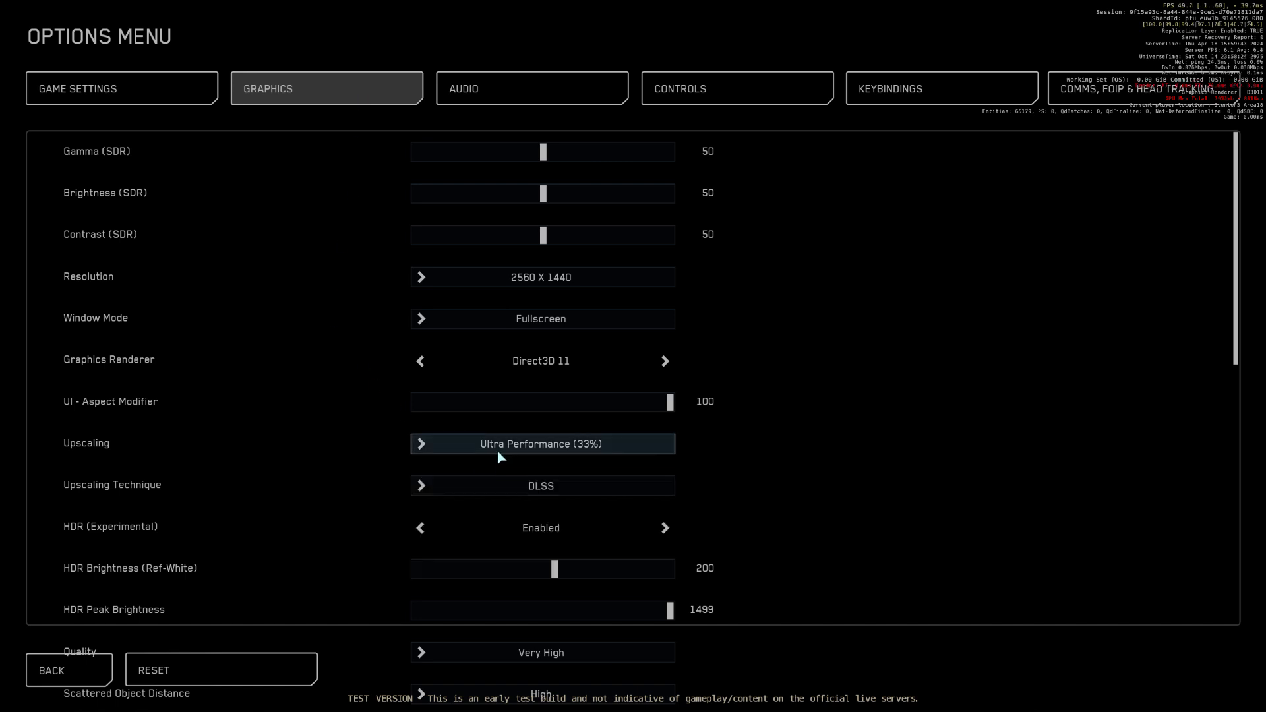
left_click(541, 443)
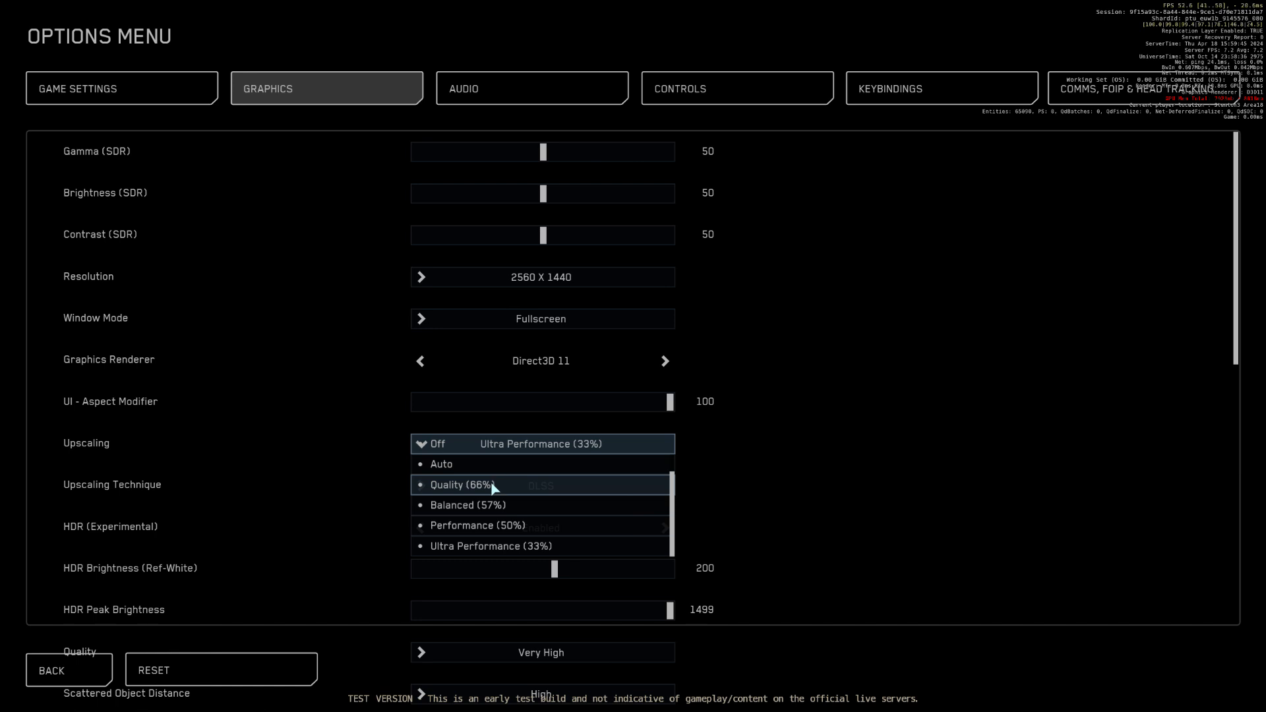
left_click(463, 485)
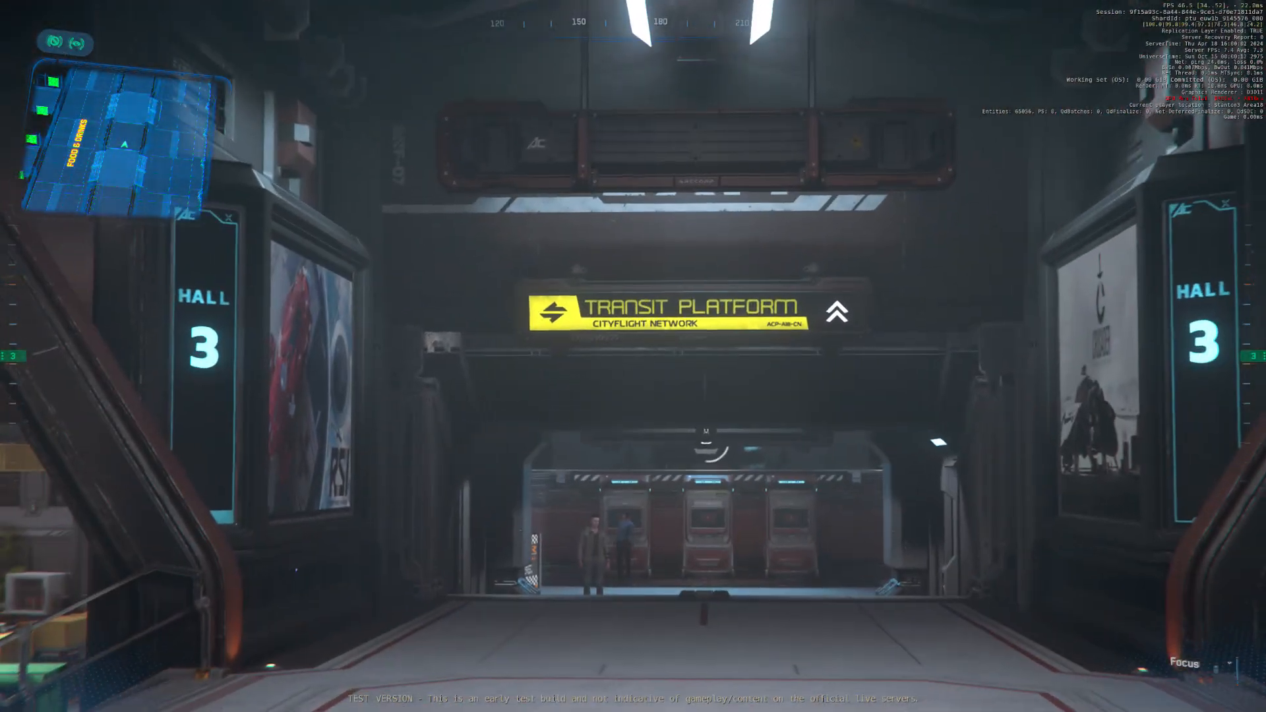
mouse_move(633, 356)
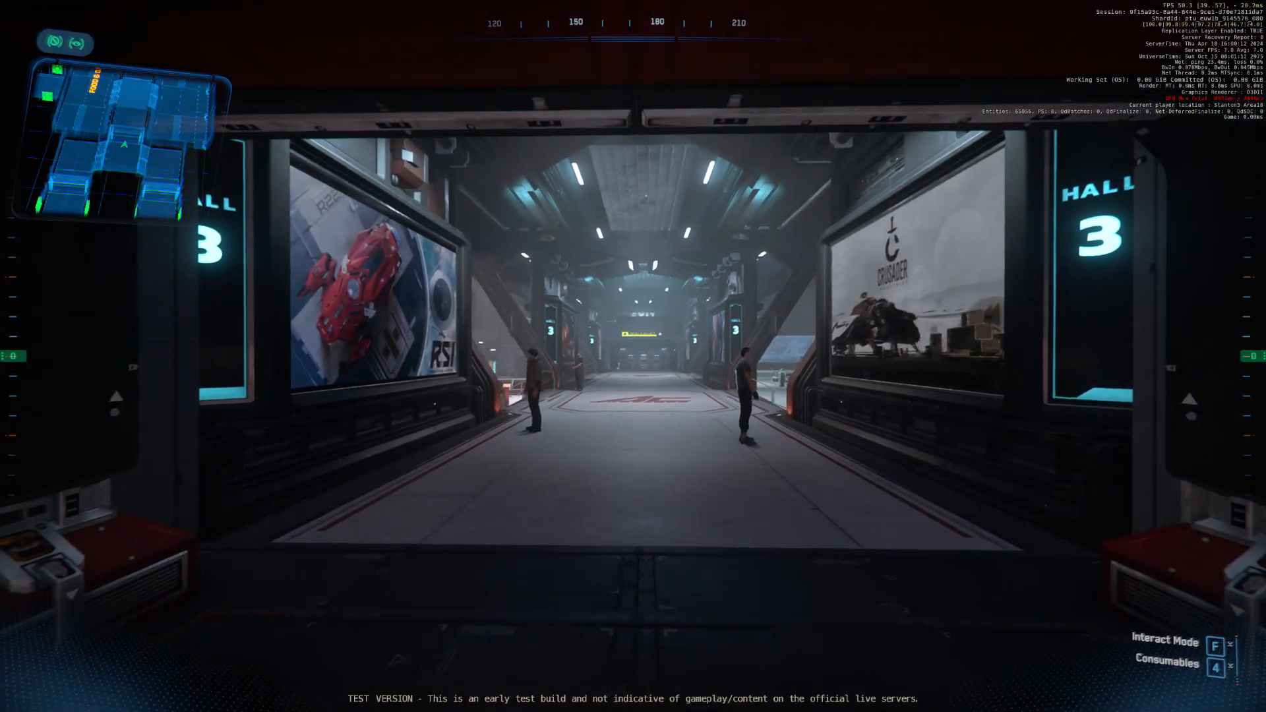
Step: Set the DLSS preset to Ultra Performance (33%) and resume play to judge image quality
key("Escape")
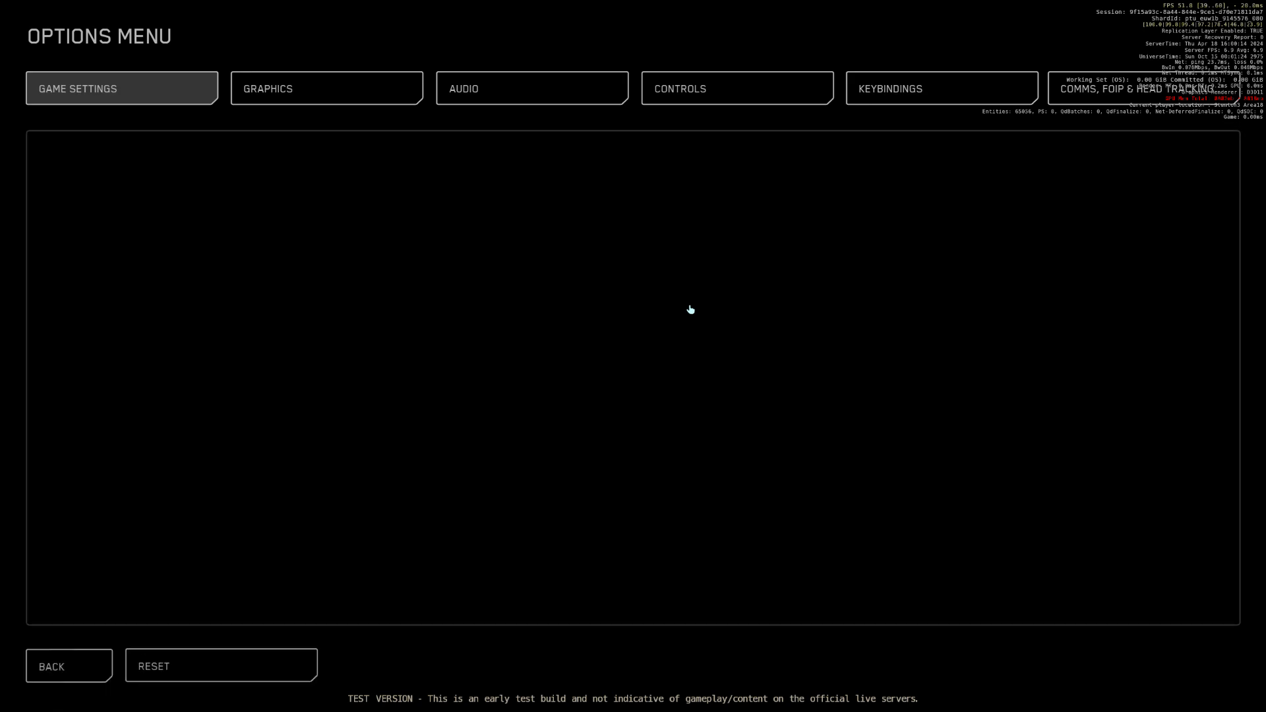
left_click(326, 89)
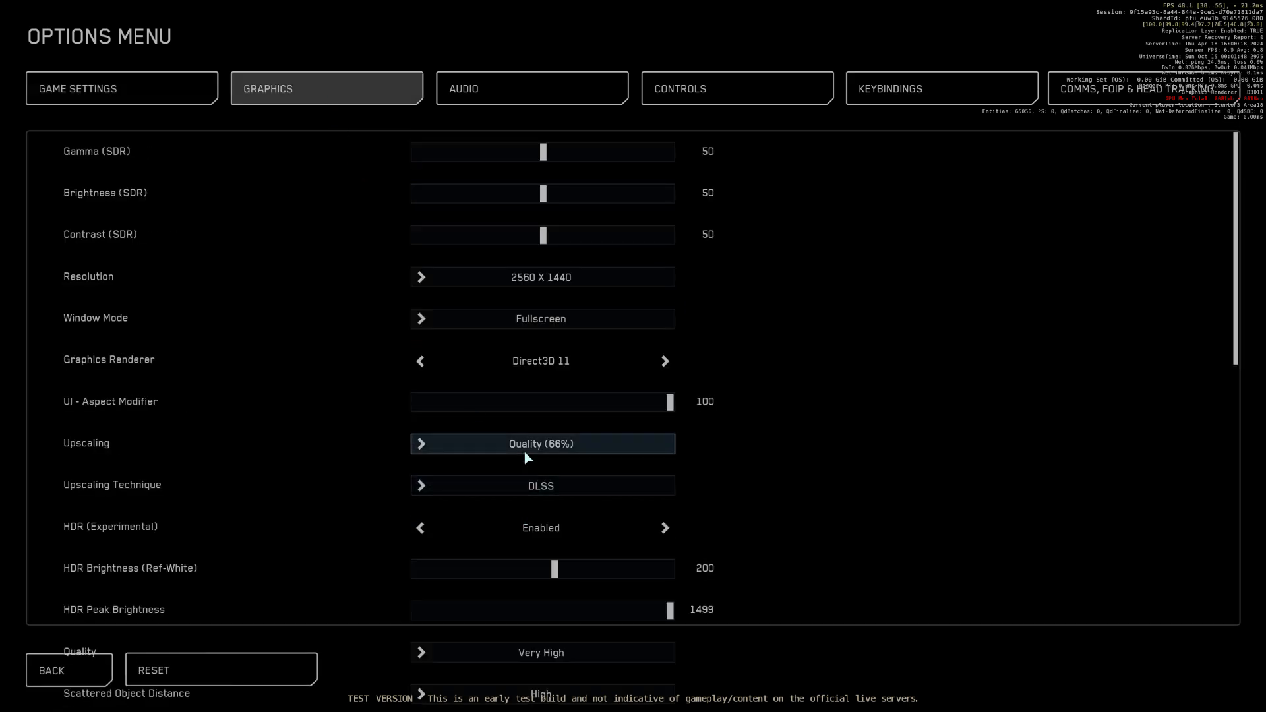
left_click(540, 443)
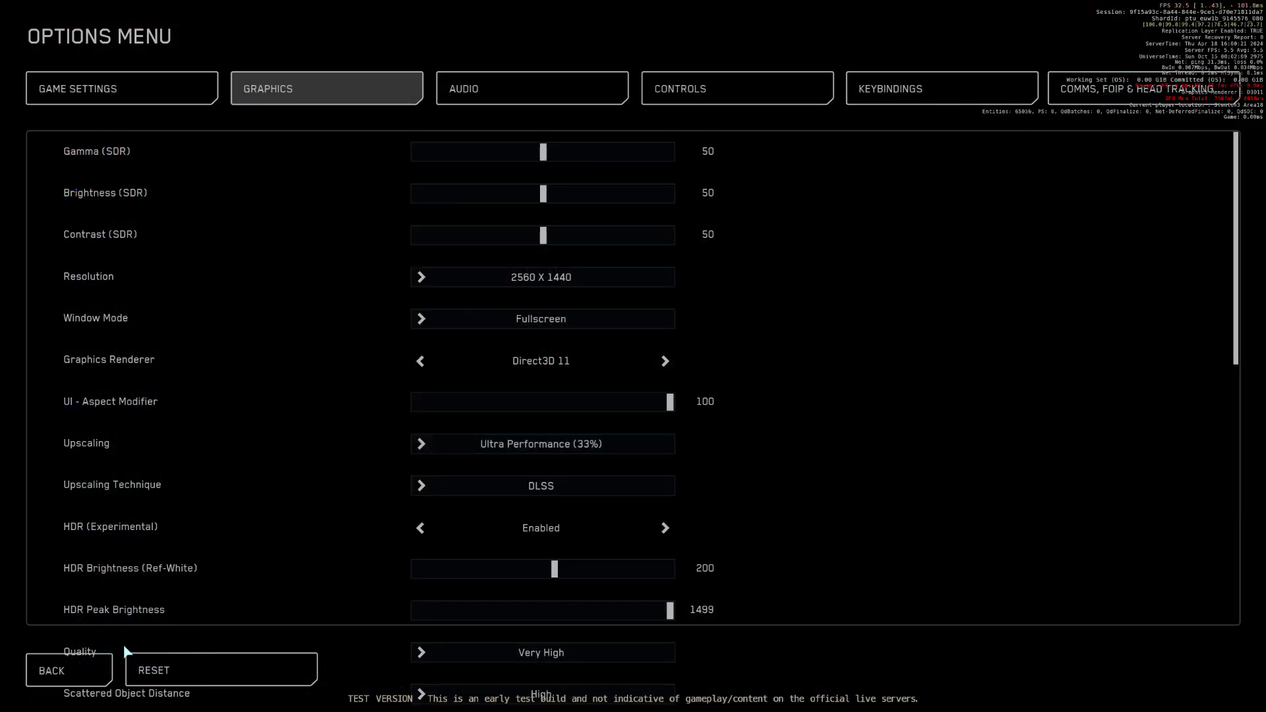
left_click(51, 670)
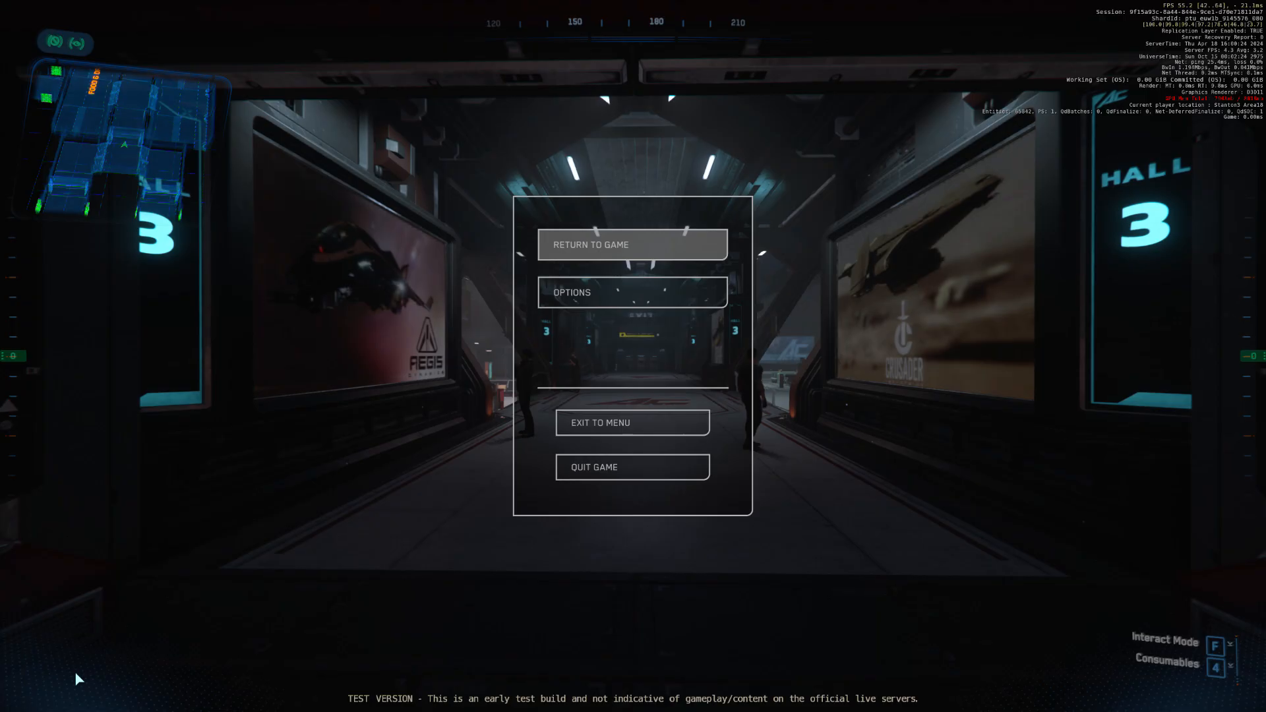
left_click(632, 245)
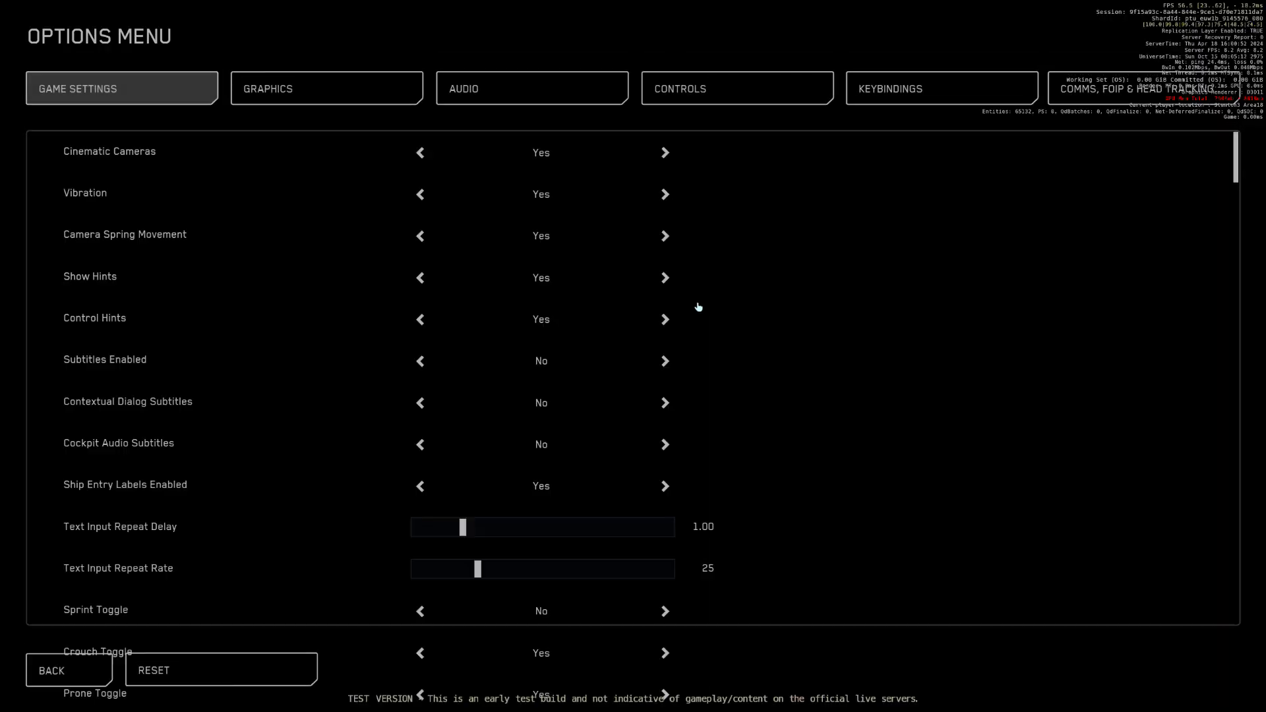
Step: Switch the upscaling technique to FSR and resume play to judge the image
left_click(326, 88)
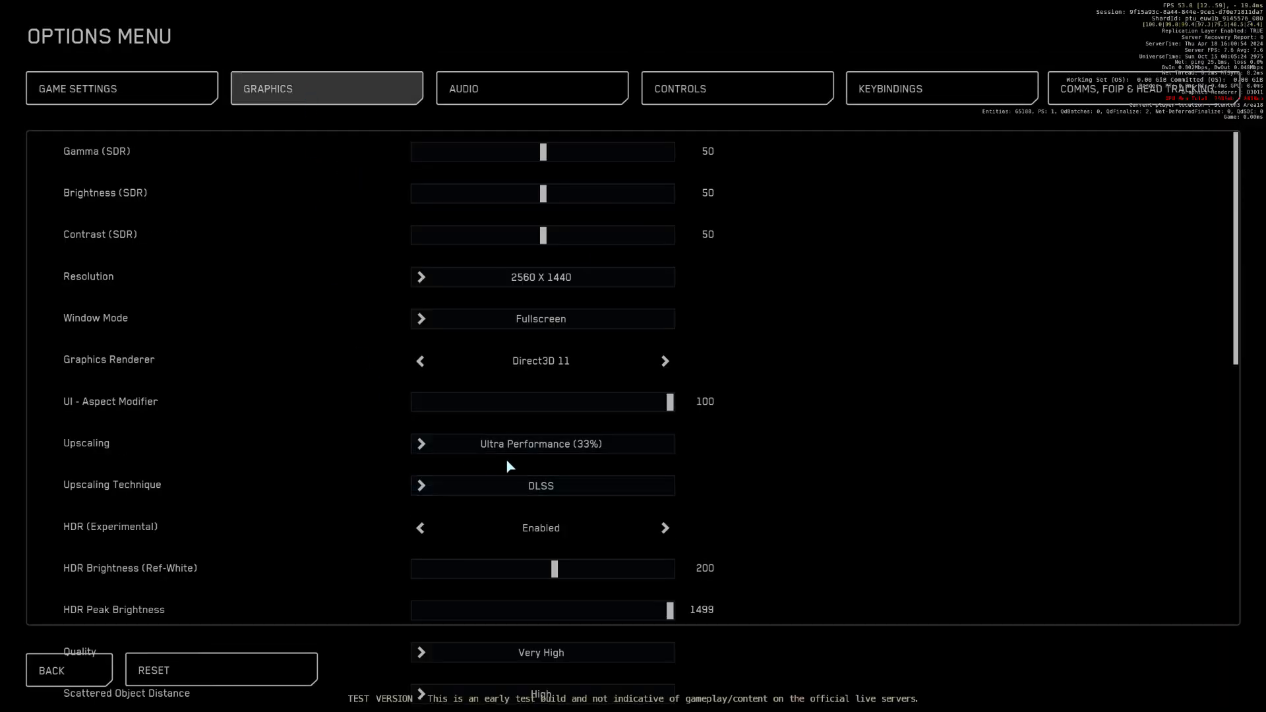
left_click(540, 485)
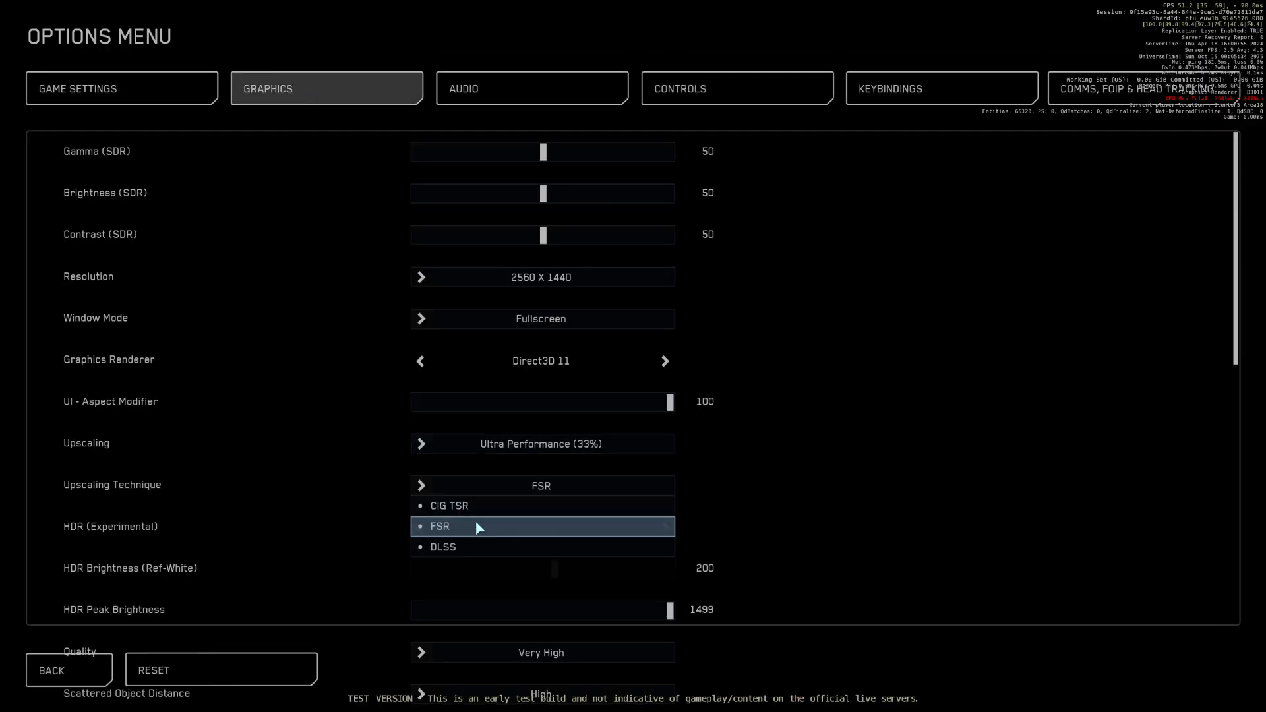
left_click(540, 443)
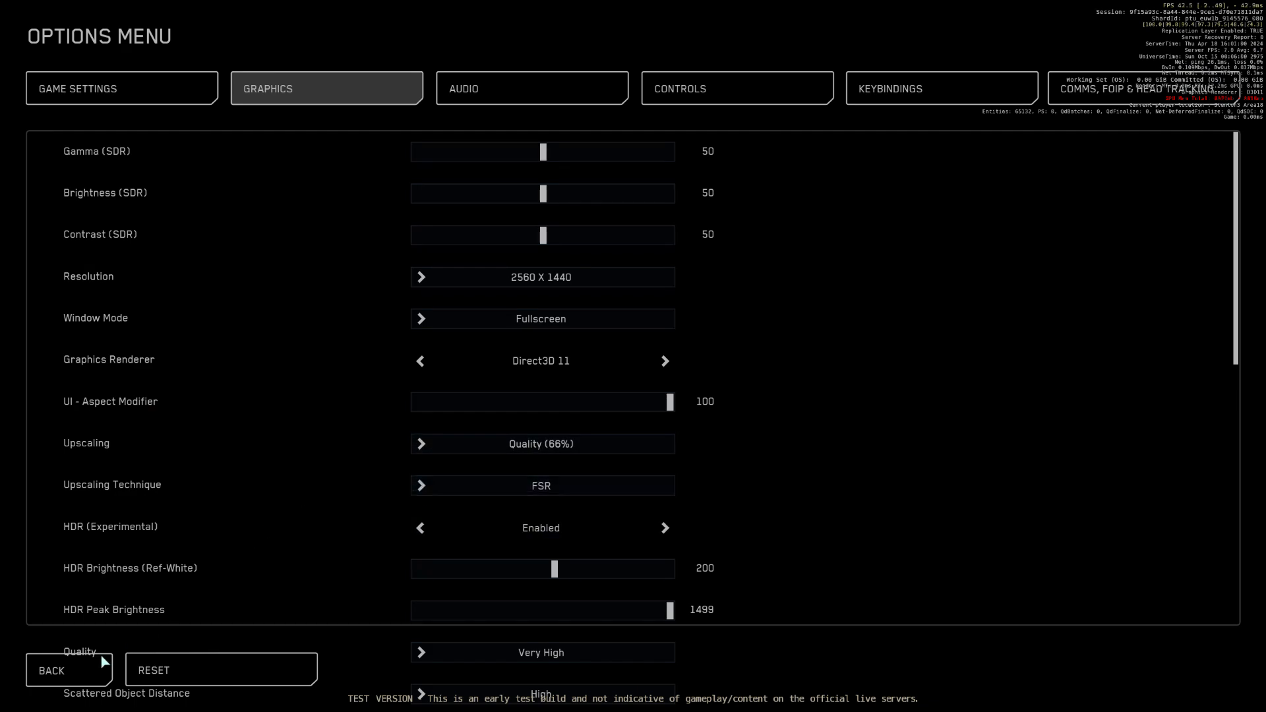
left_click(51, 671)
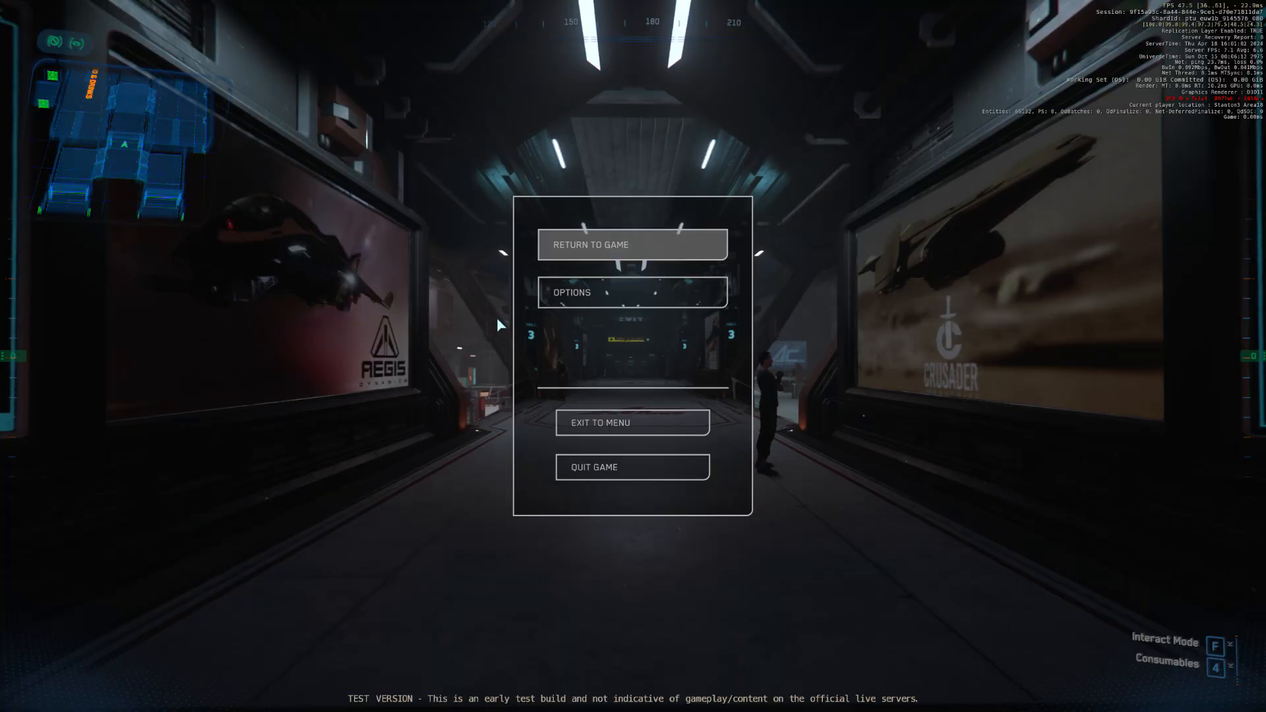
left_click(632, 244)
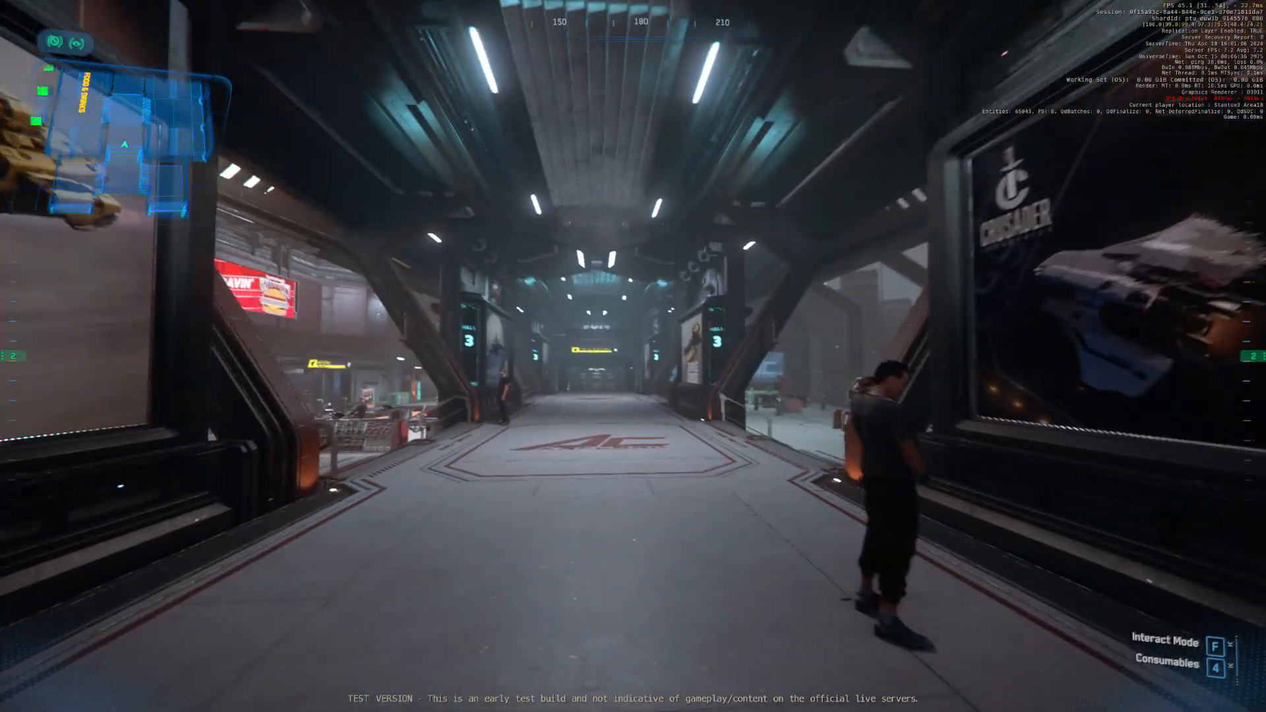
mouse_move(633, 356)
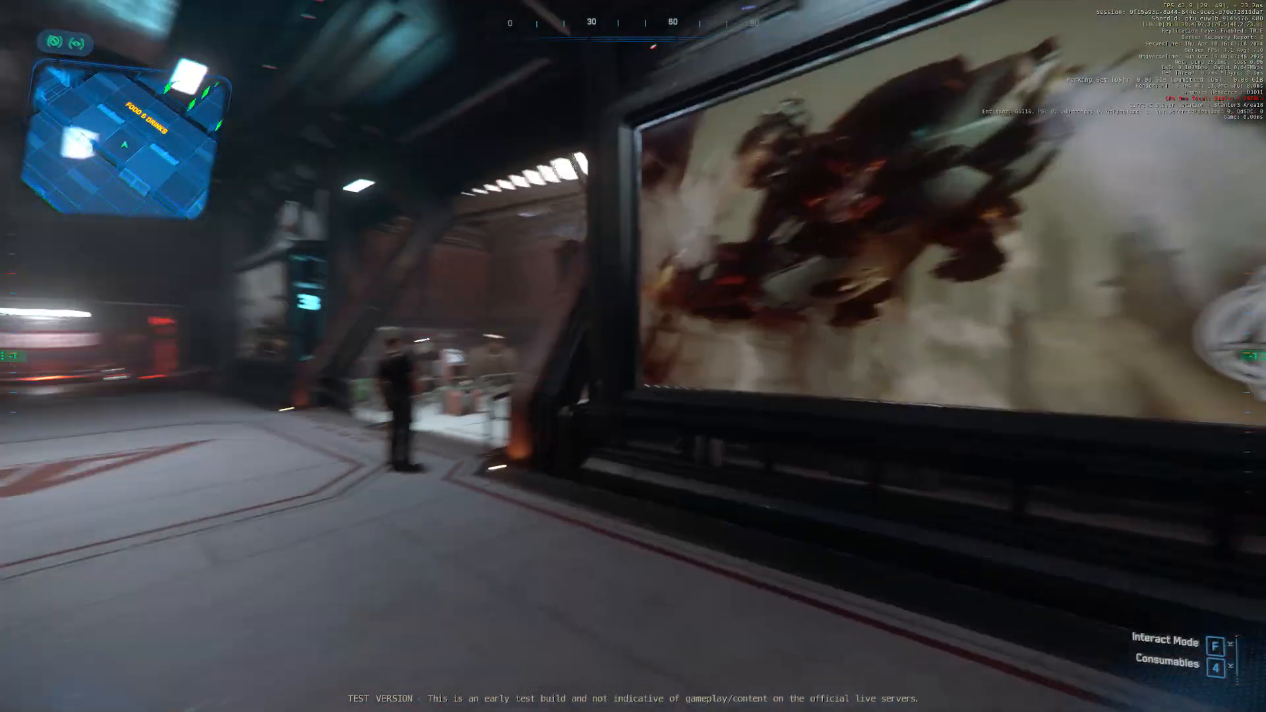
mouse_move(633, 356)
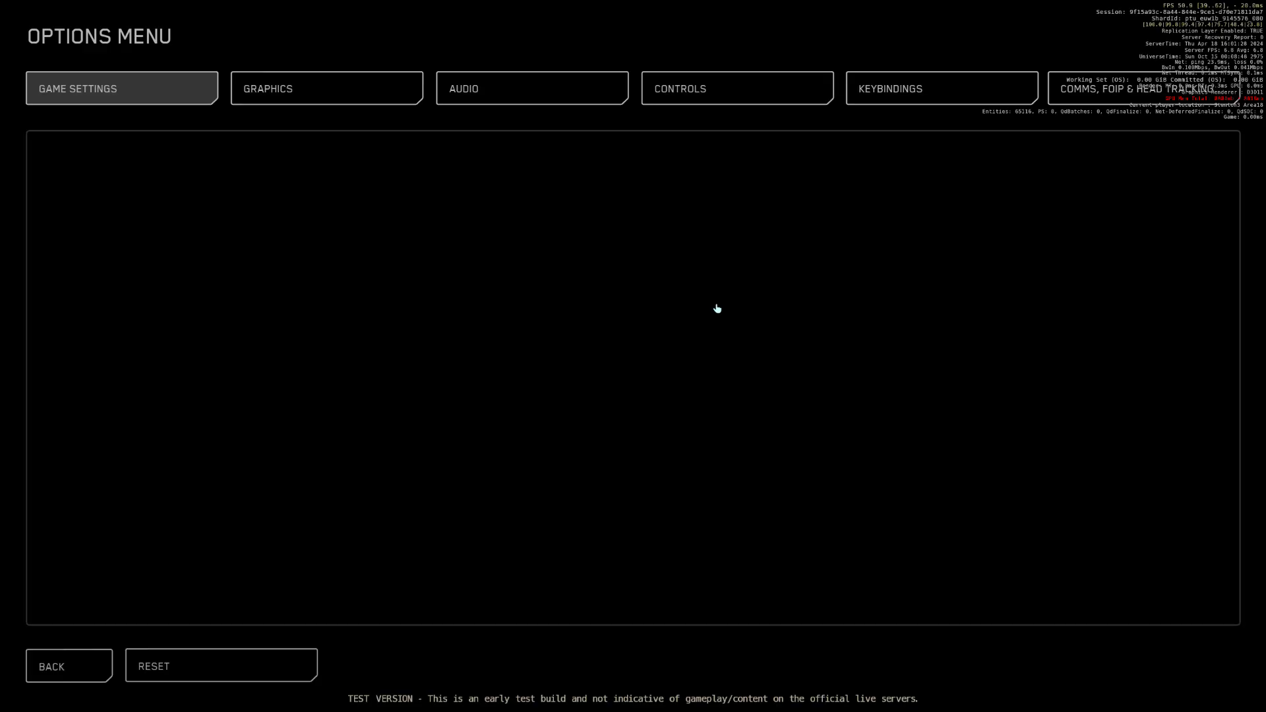
Step: Drop the FSR upscaling preset to Ultra Performance (33%) and leave the options
left_click(326, 89)
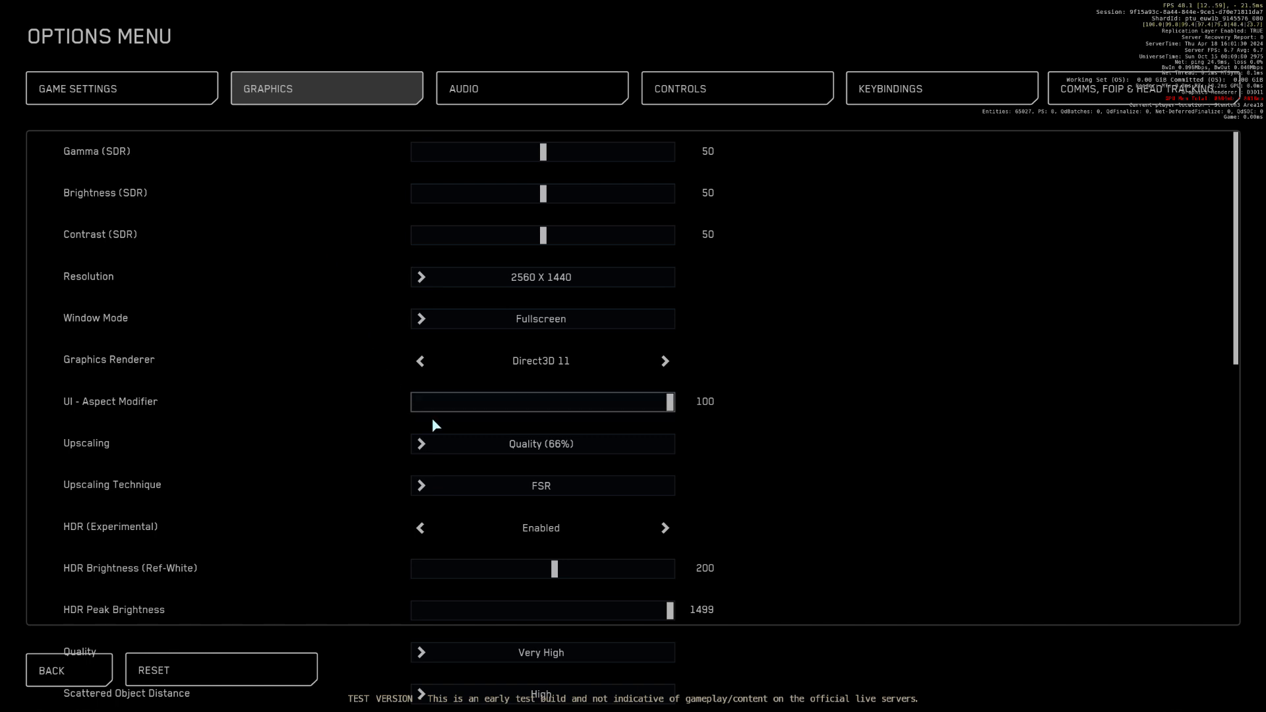
left_click(541, 443)
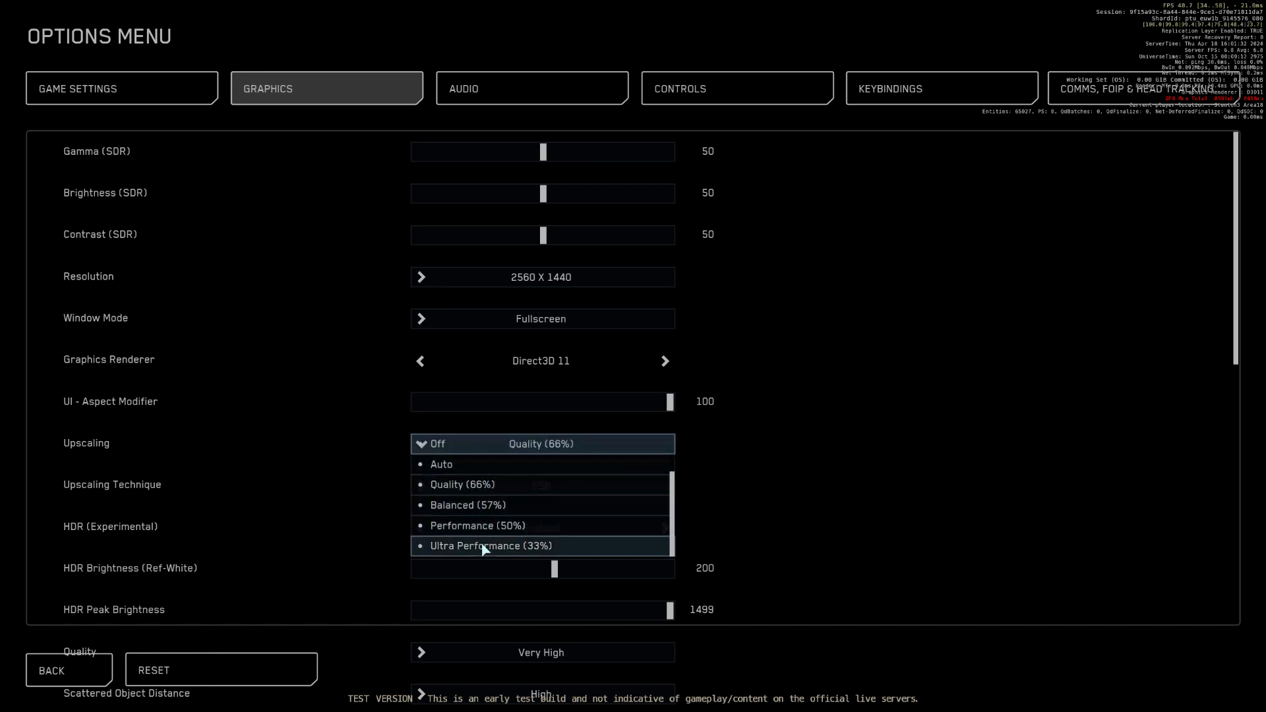
left_click(489, 546)
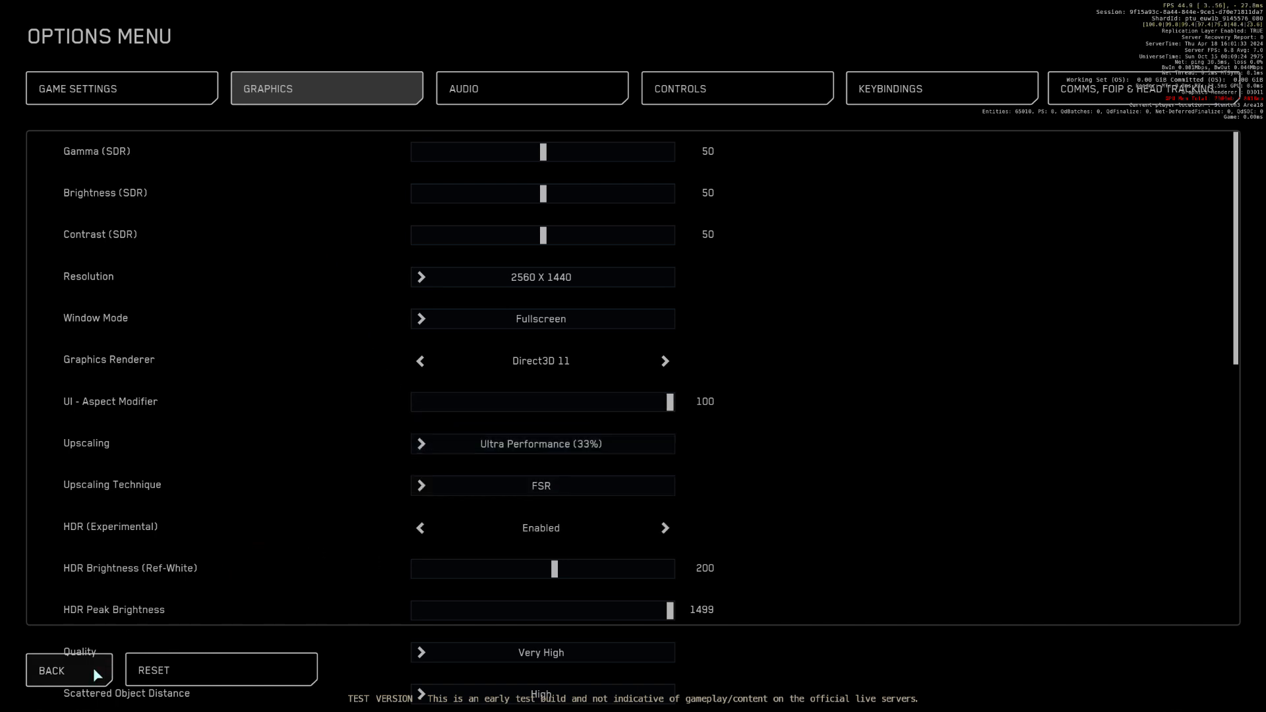
left_click(50, 671)
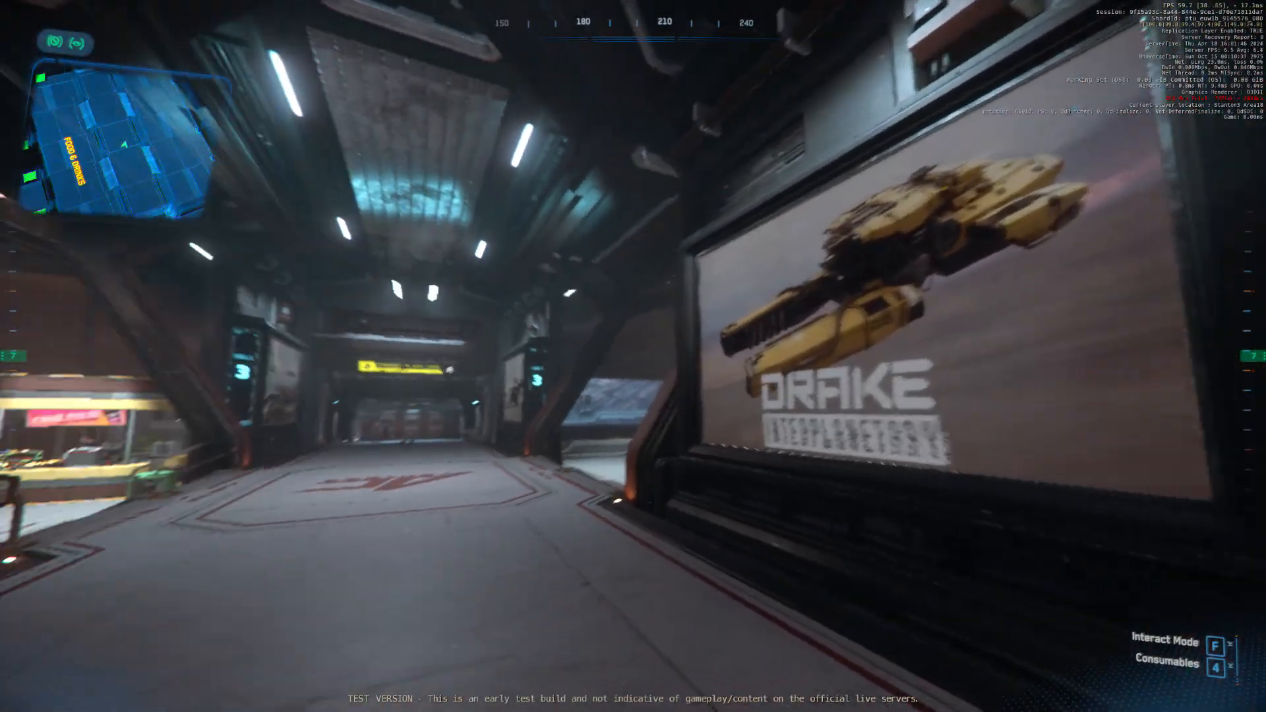
mouse_move(633, 356)
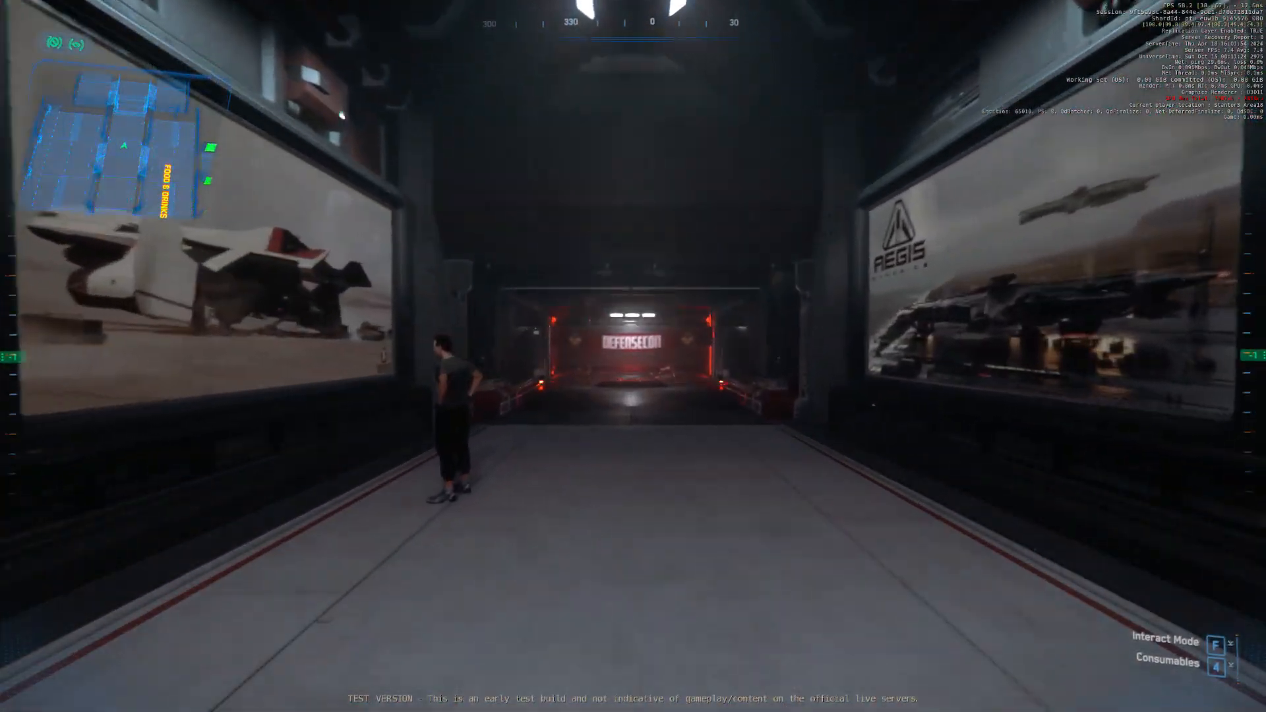
Step: Reopen the Graphics options, scroll through the settings, then back out and resume playing
key("Escape")
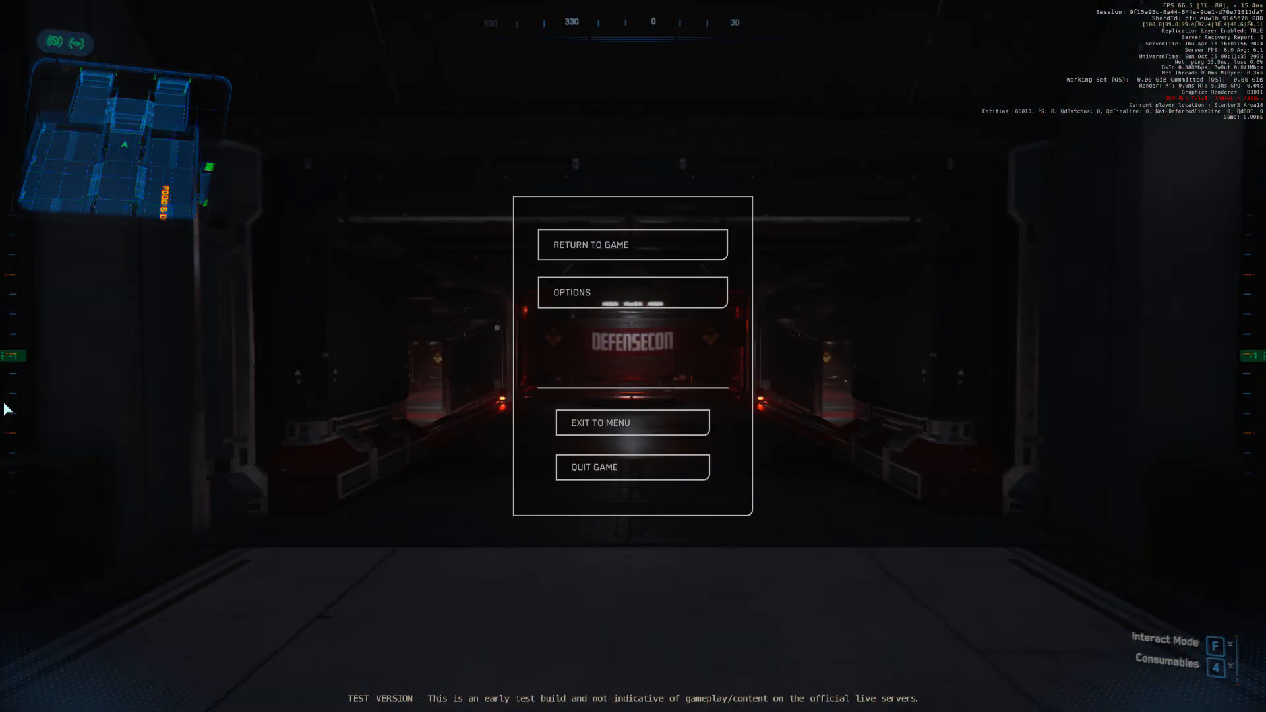
left_click(633, 292)
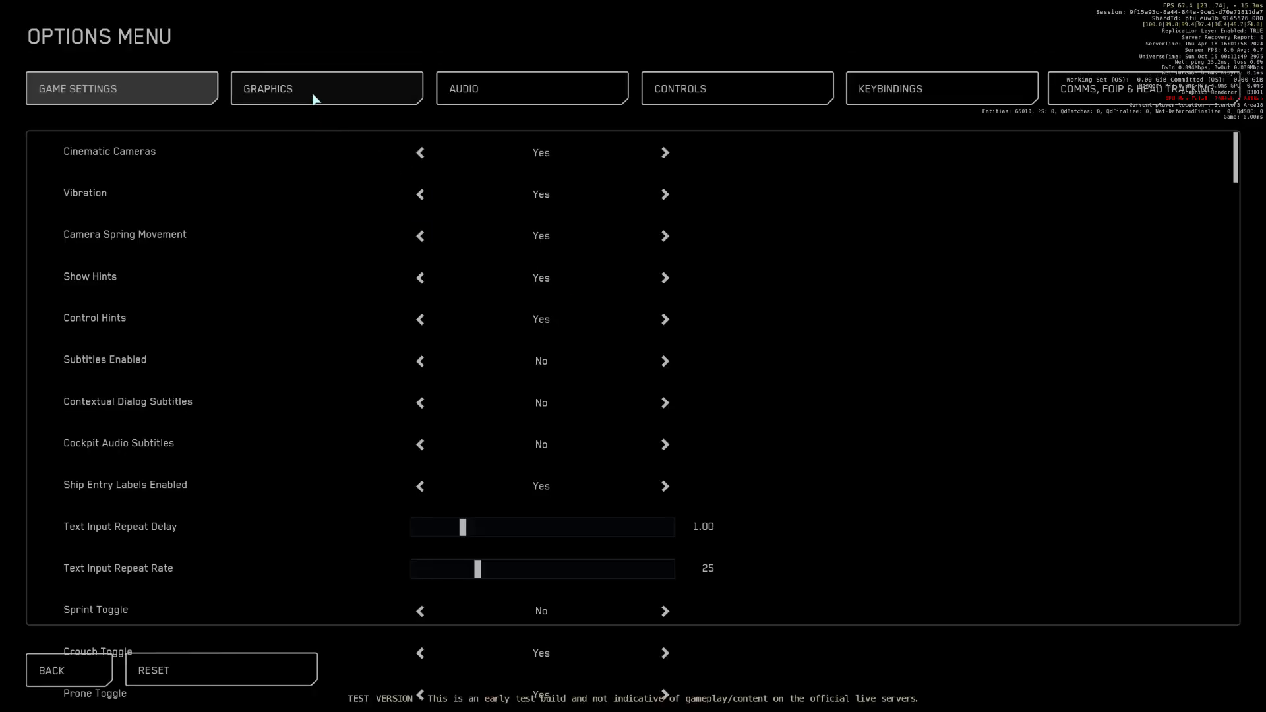
left_click(326, 88)
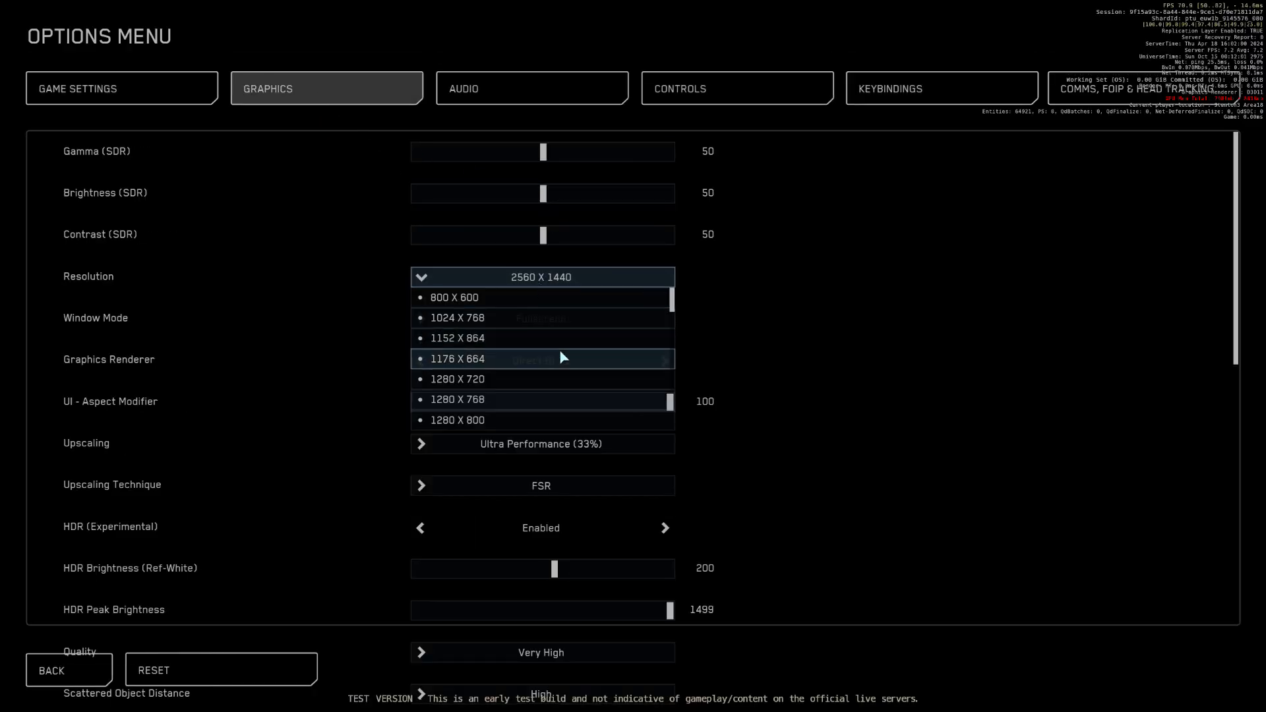
scroll("down", 3)
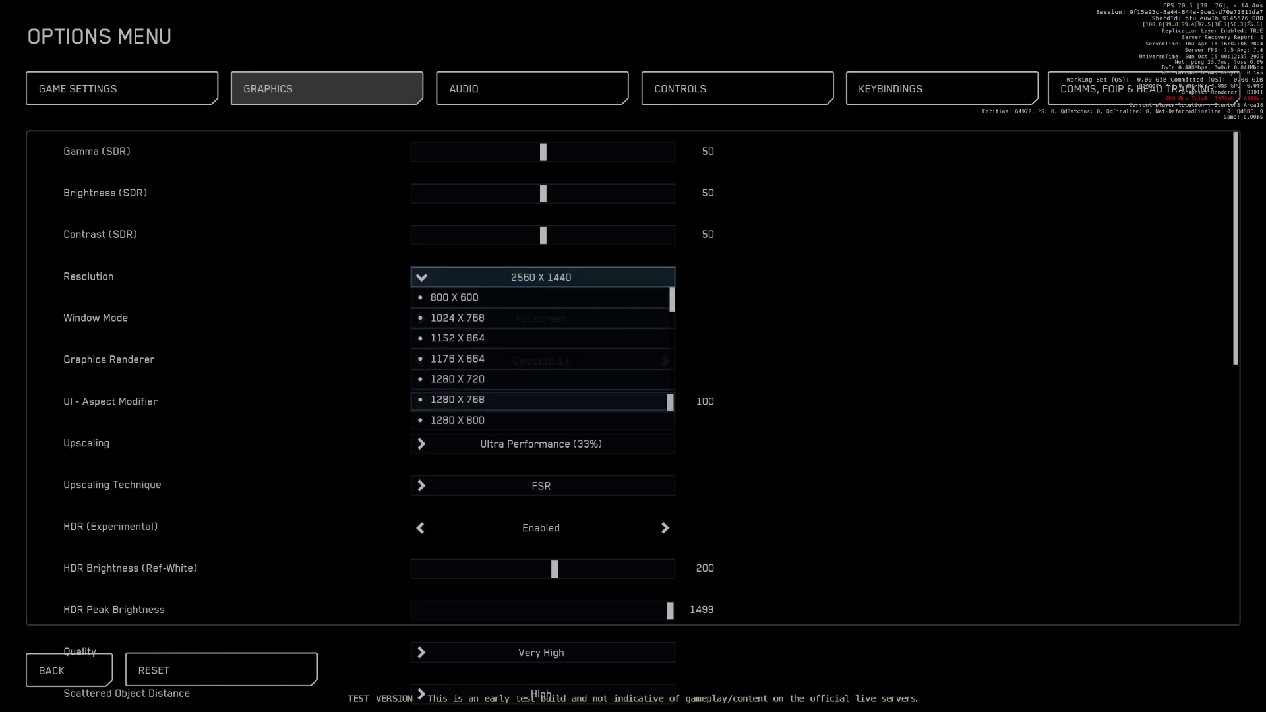
left_click(51, 670)
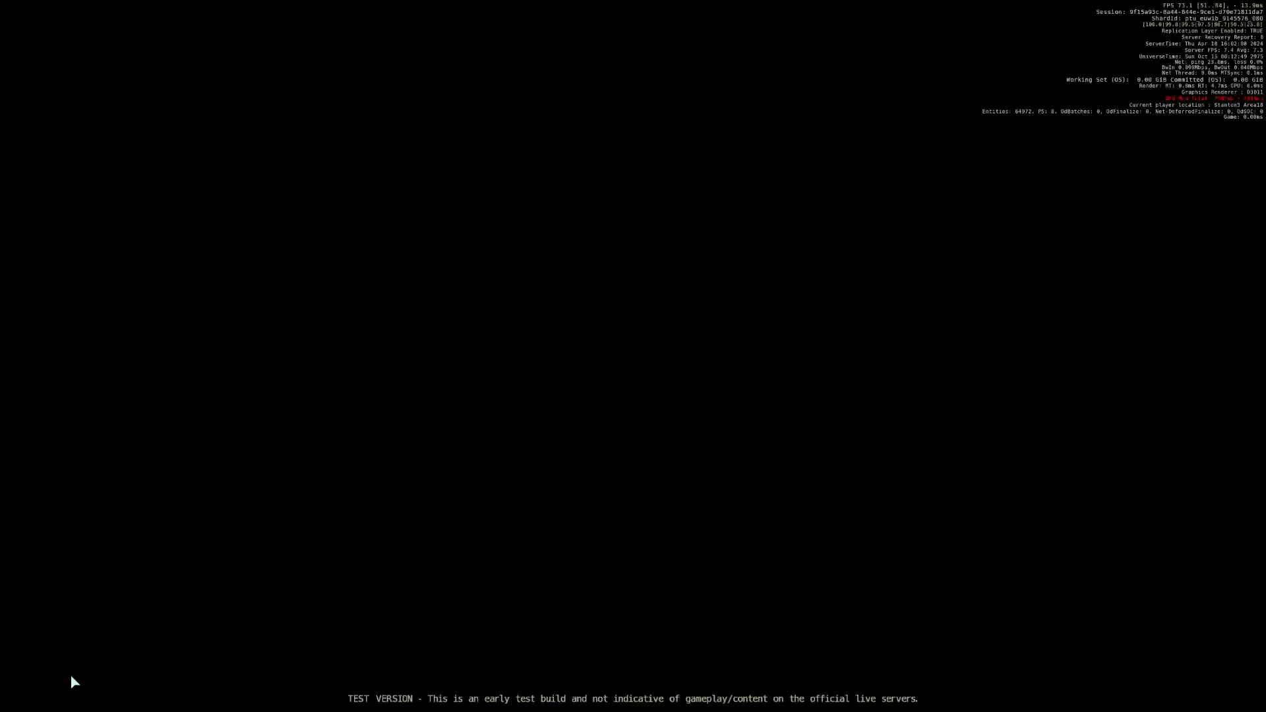
key("Escape")
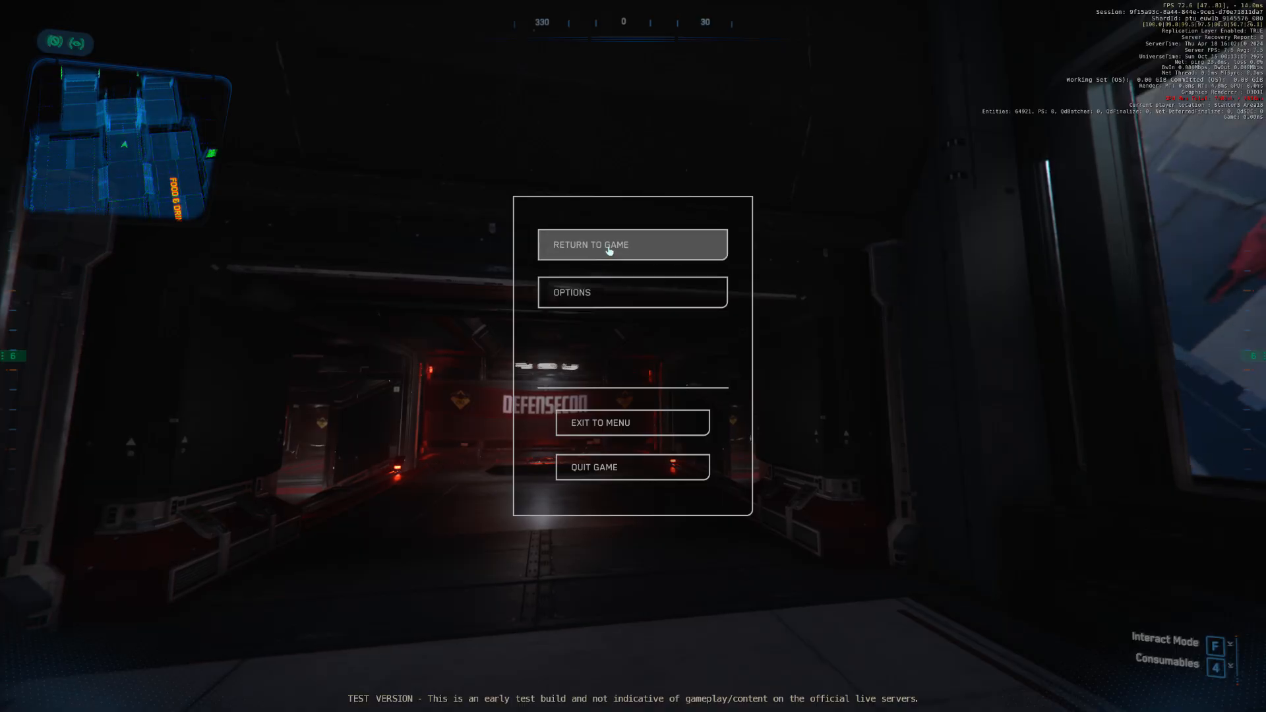
left_click(632, 244)
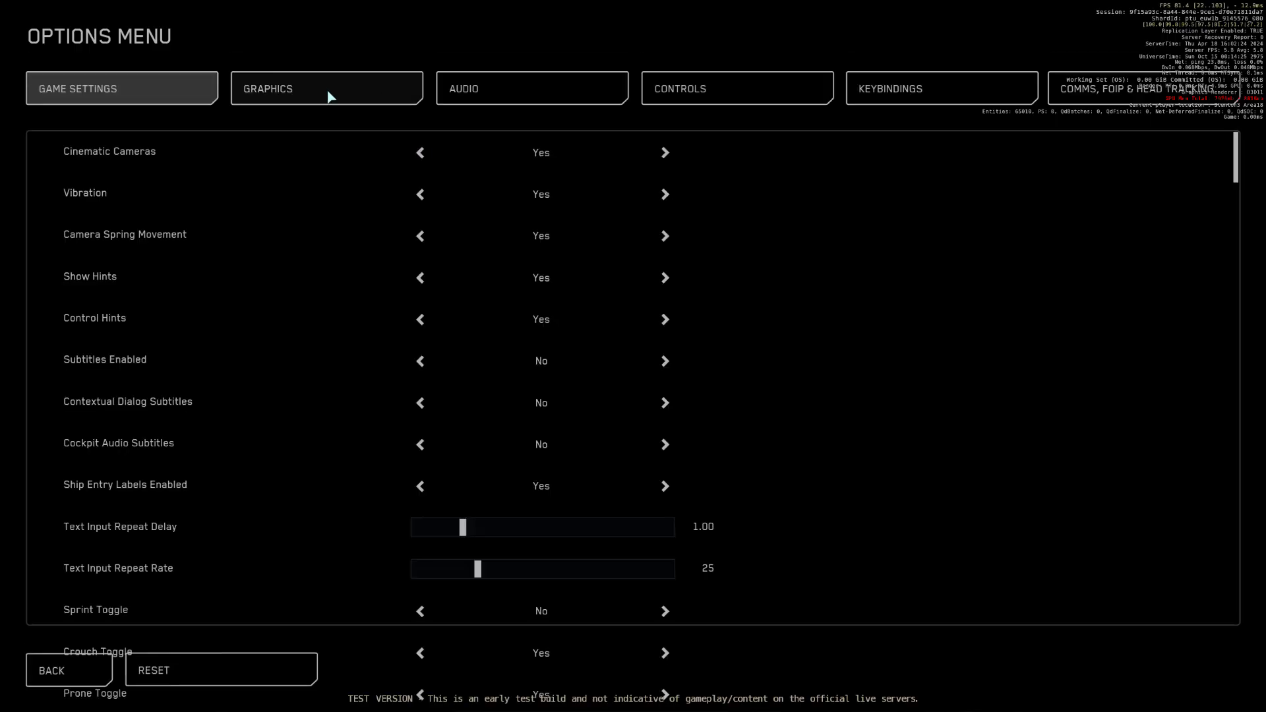
Step: Return to the game briefly, then reopen the game options
left_click(327, 88)
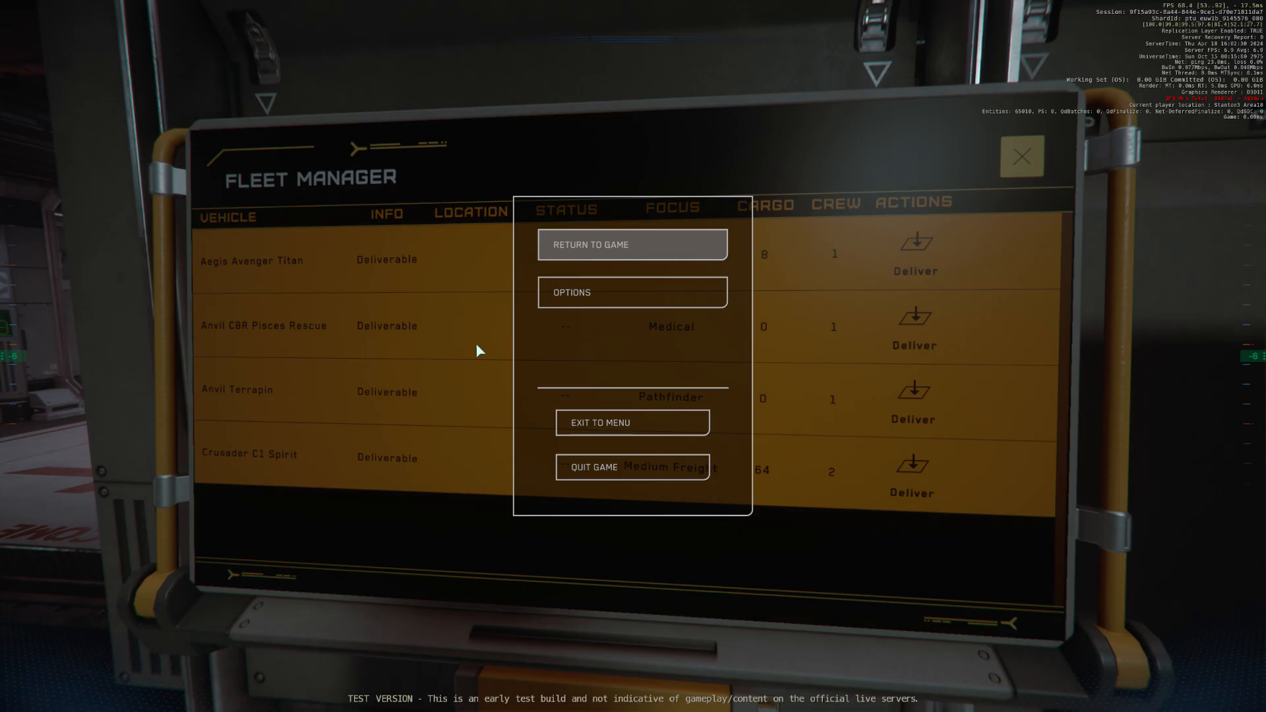
left_click(632, 245)
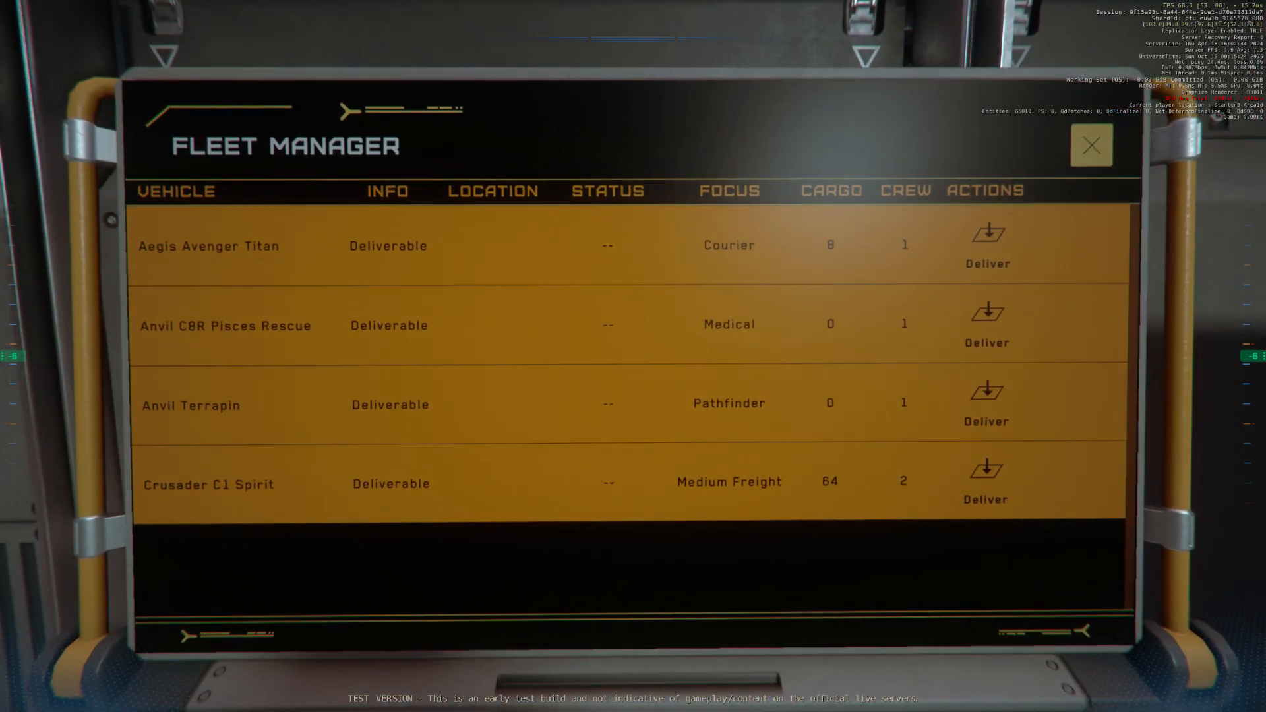
key("Escape")
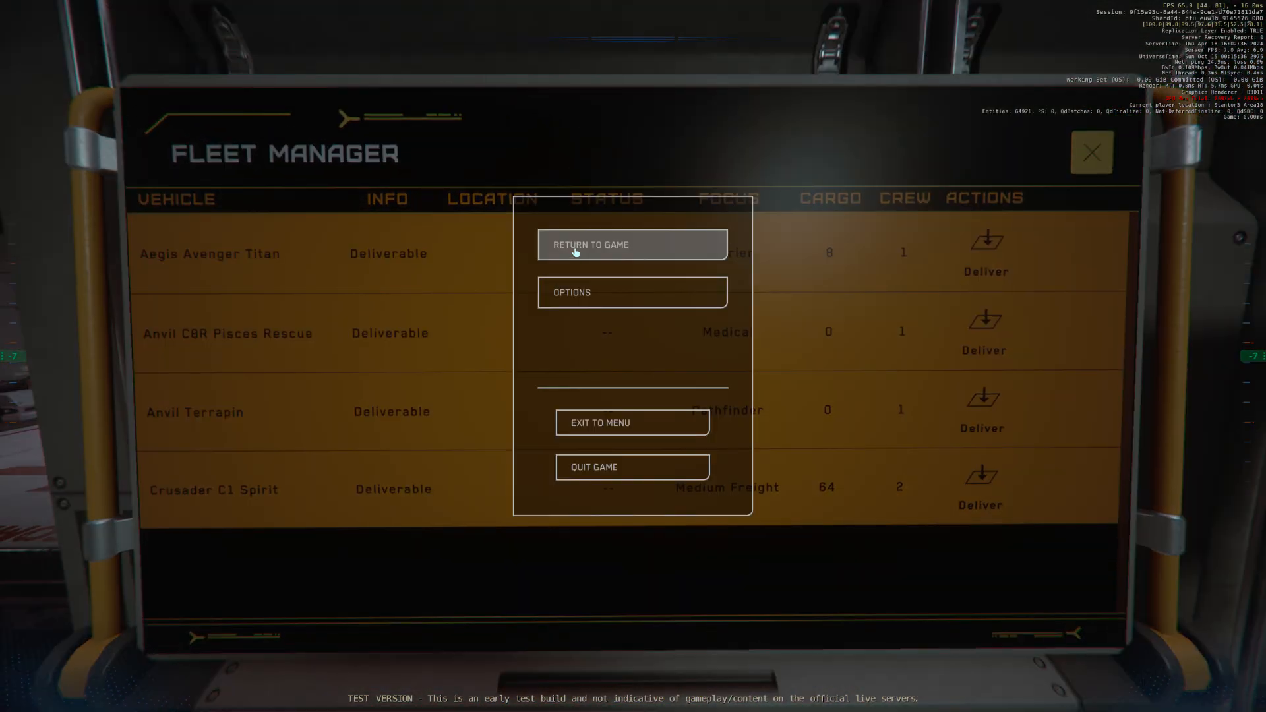
left_click(632, 292)
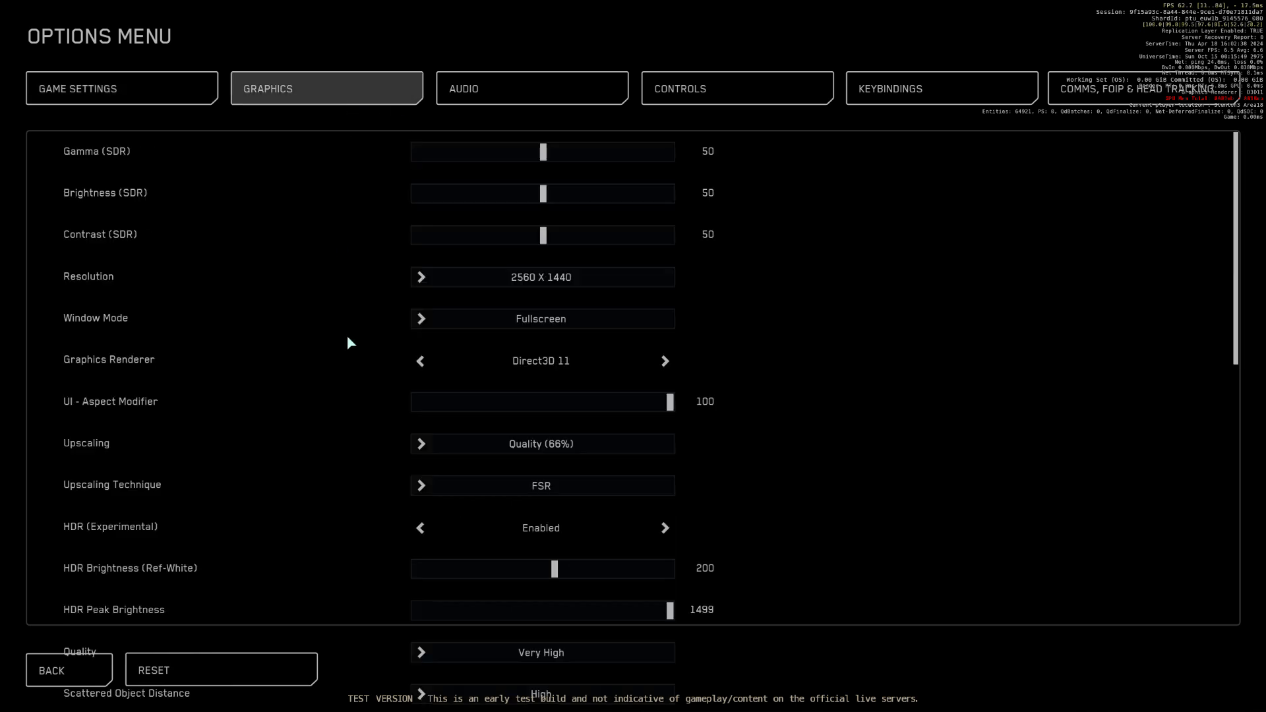
Step: Switch the upscaling technique to DLSS, compare it in game, and reopen the options
left_click(541, 486)
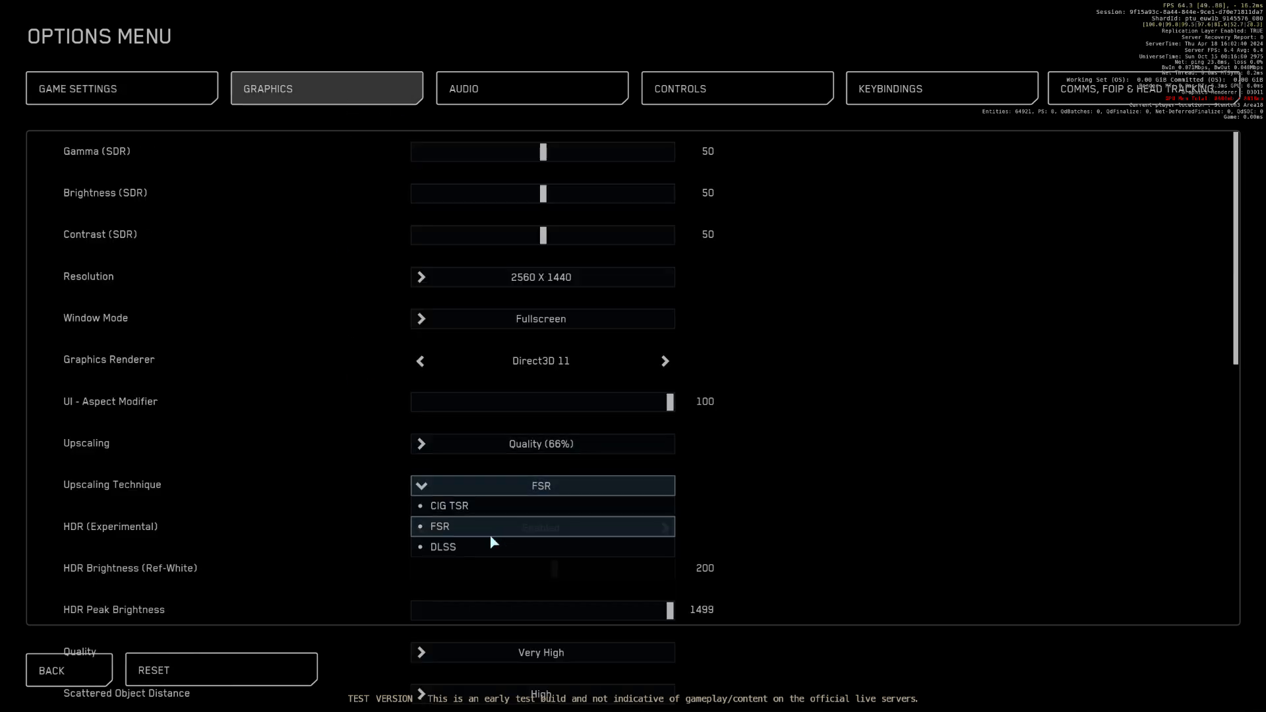
left_click(442, 547)
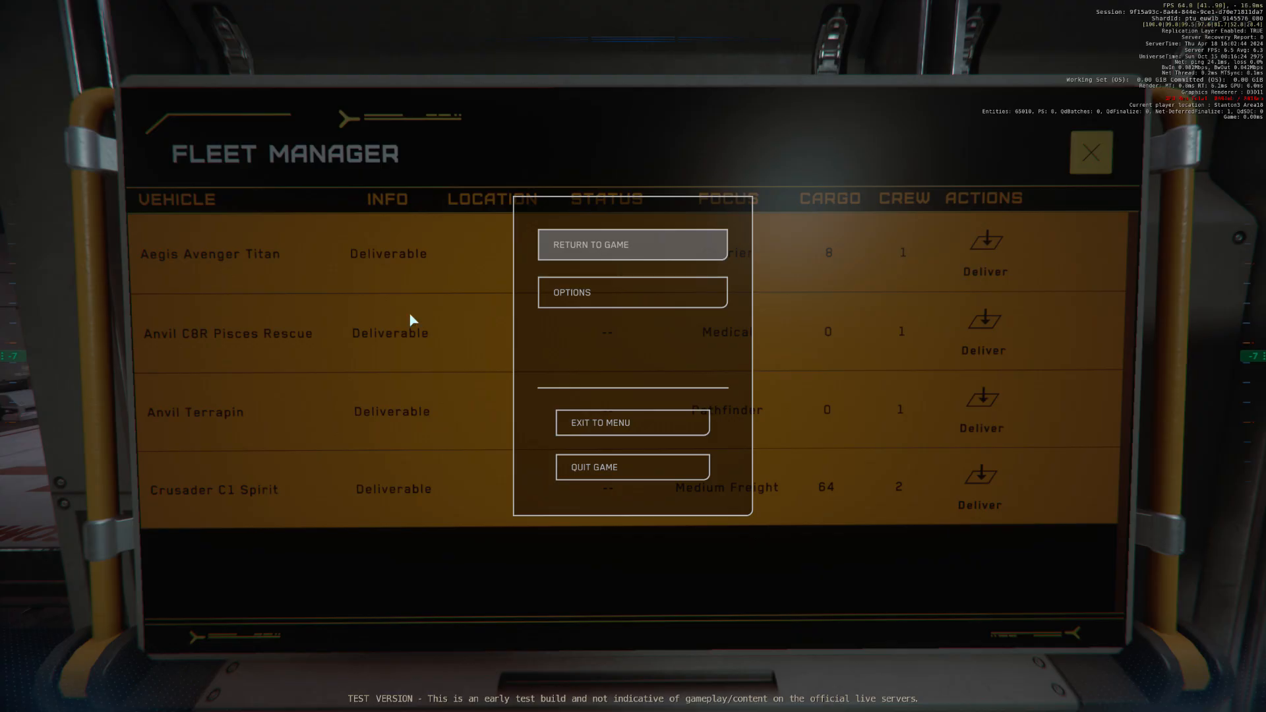
left_click(633, 244)
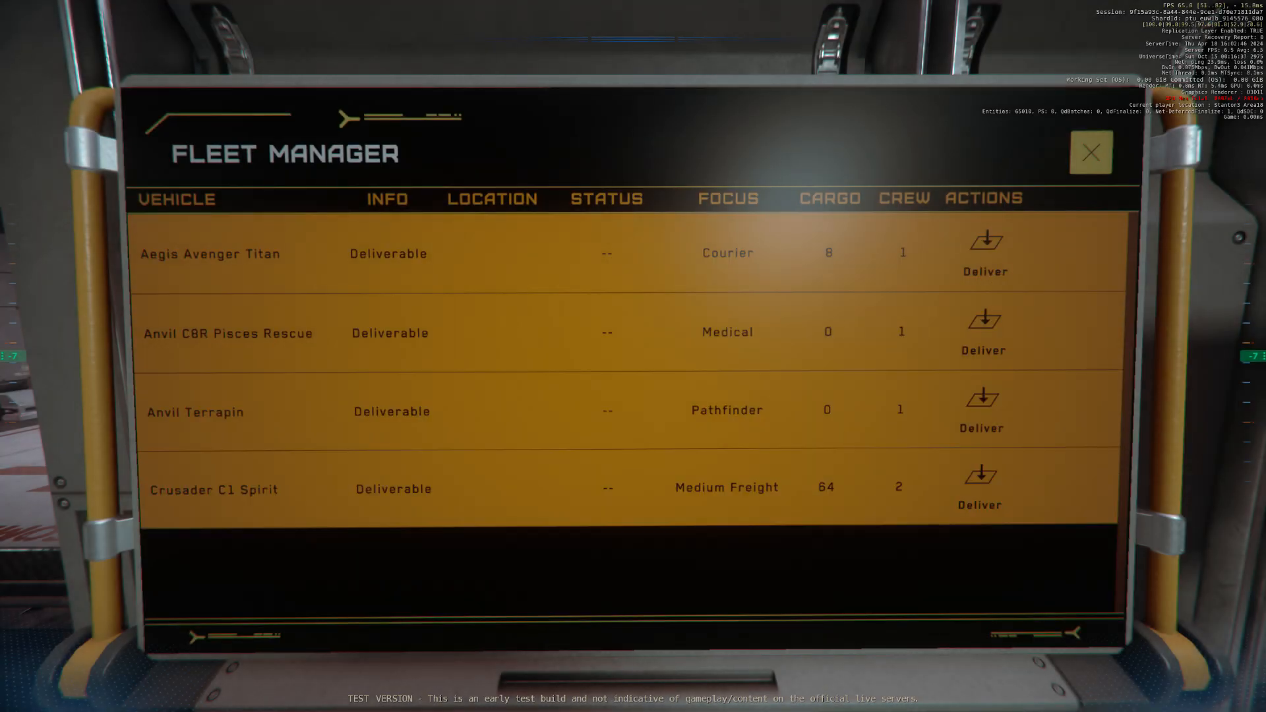
key("Escape")
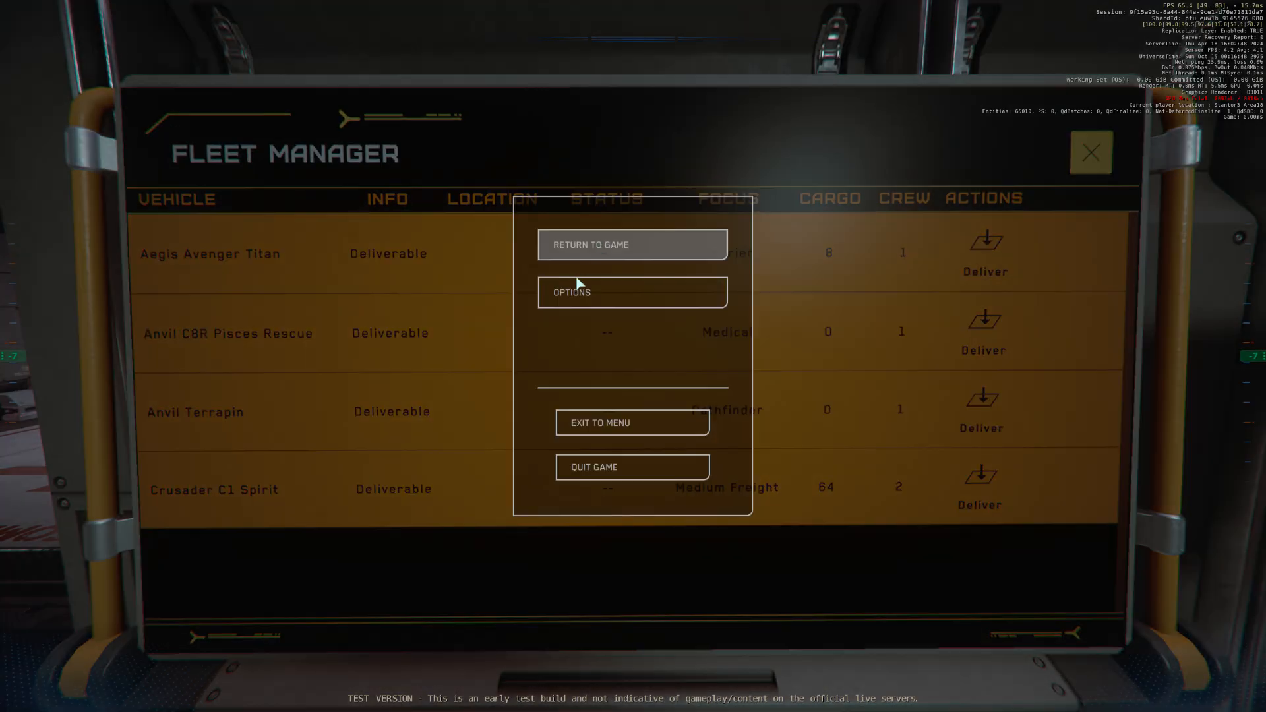
left_click(632, 291)
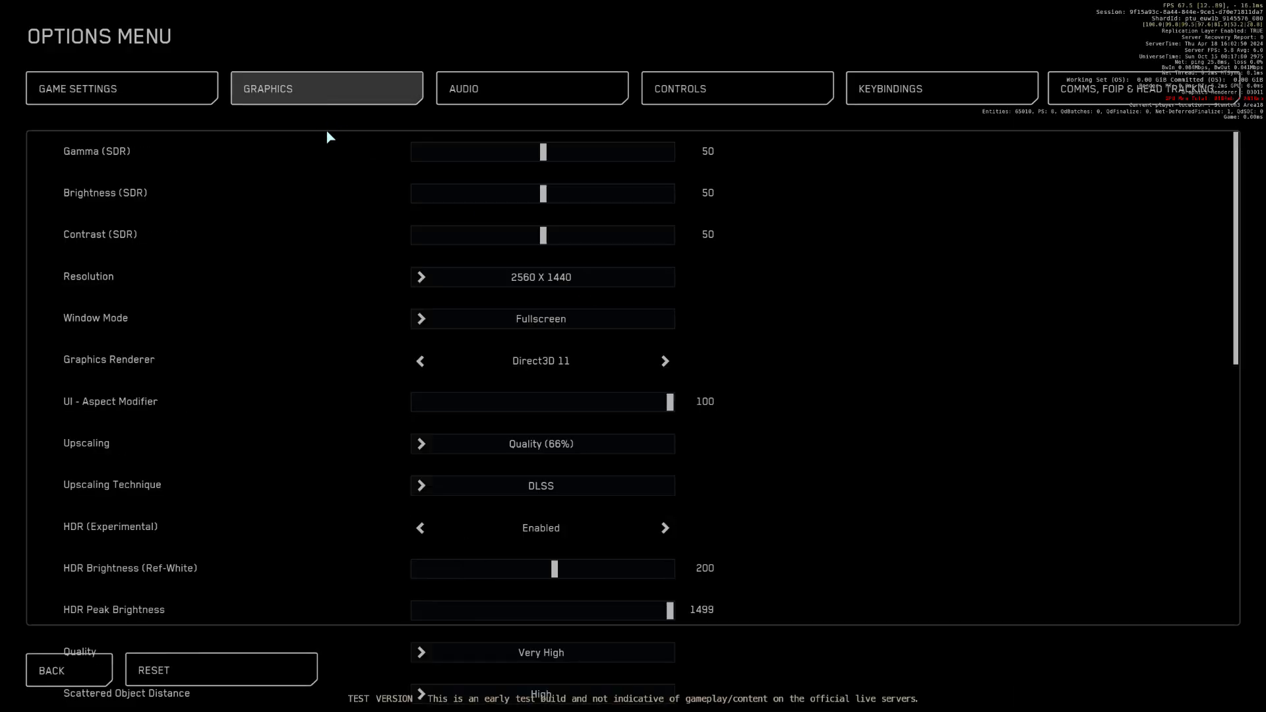
Step: Choose Ultra Performance (33%) from the DLSS upscaling preset list
left_click(541, 486)
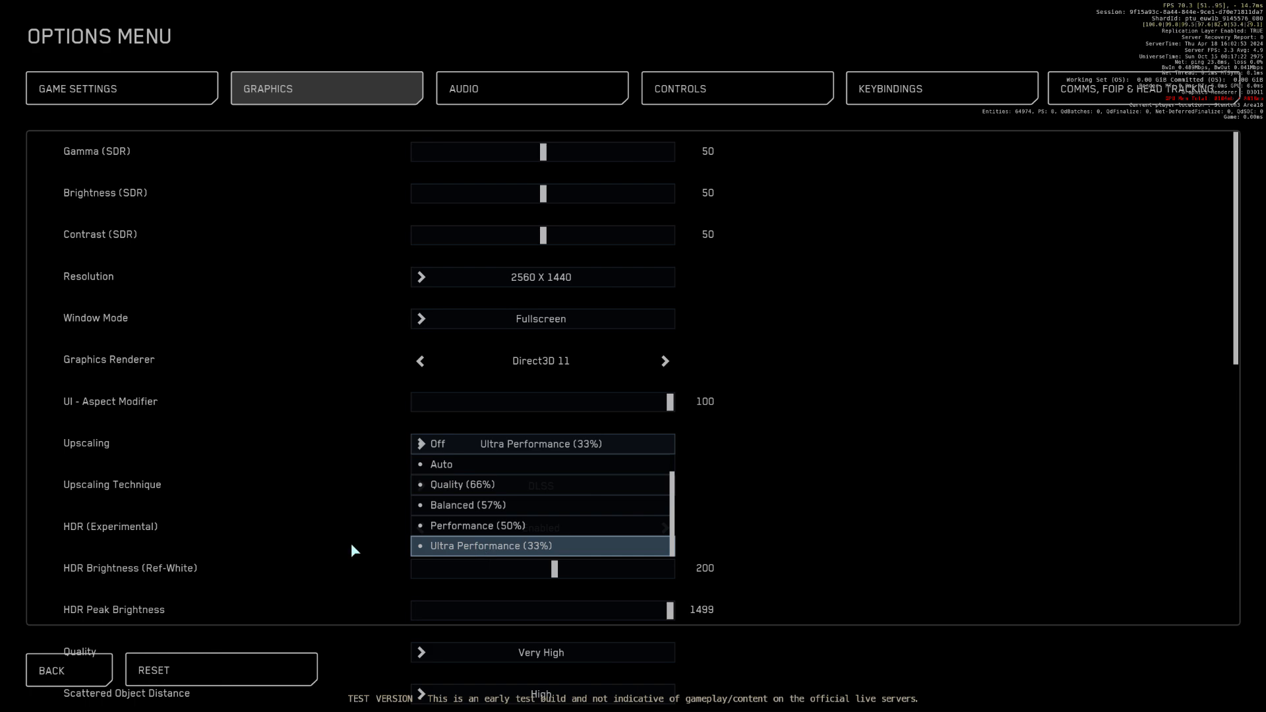
left_click(51, 670)
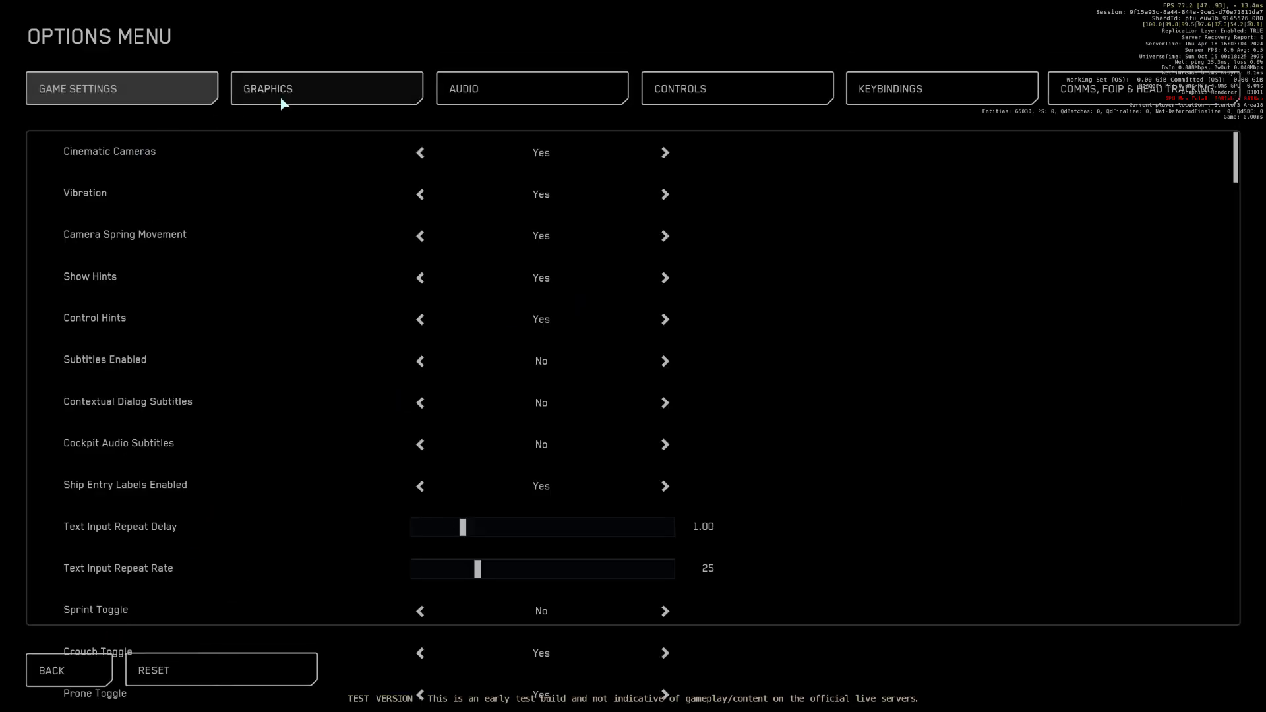
Step: Set the upscaling preset to Quality (66%), compare it in game, and bring the menu back
left_click(326, 88)
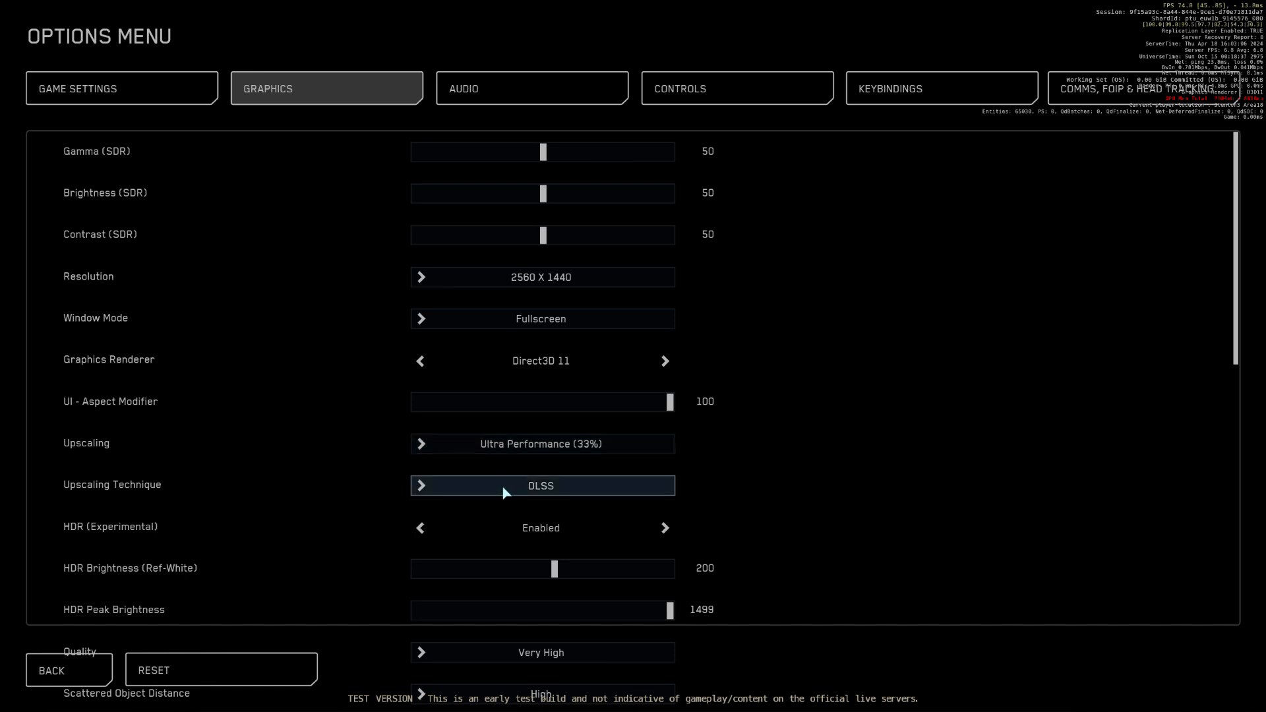
left_click(541, 443)
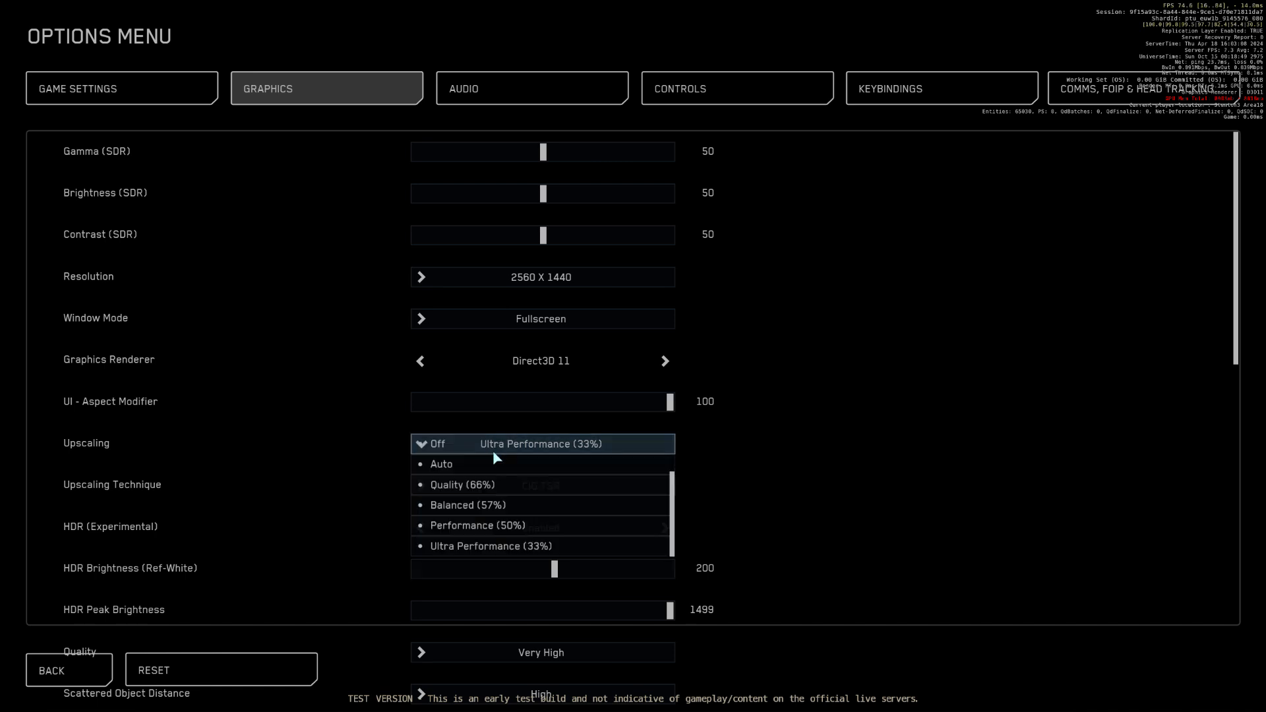
left_click(463, 485)
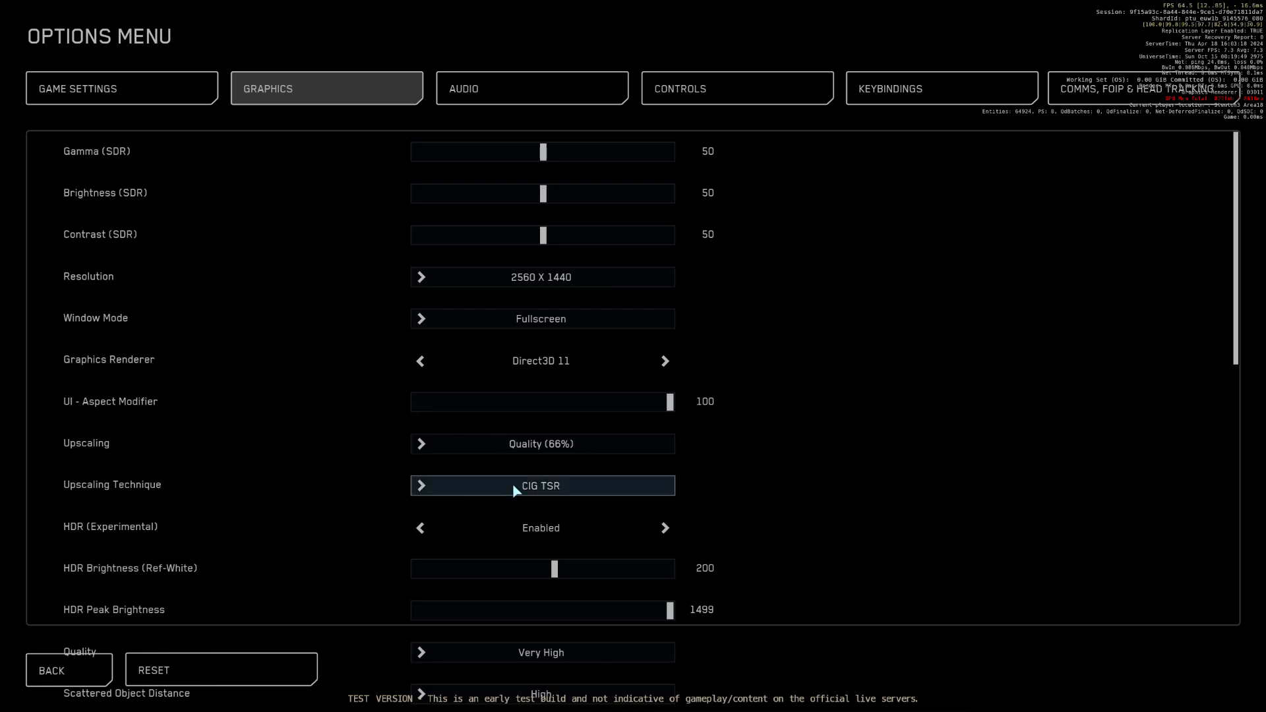
left_click(541, 443)
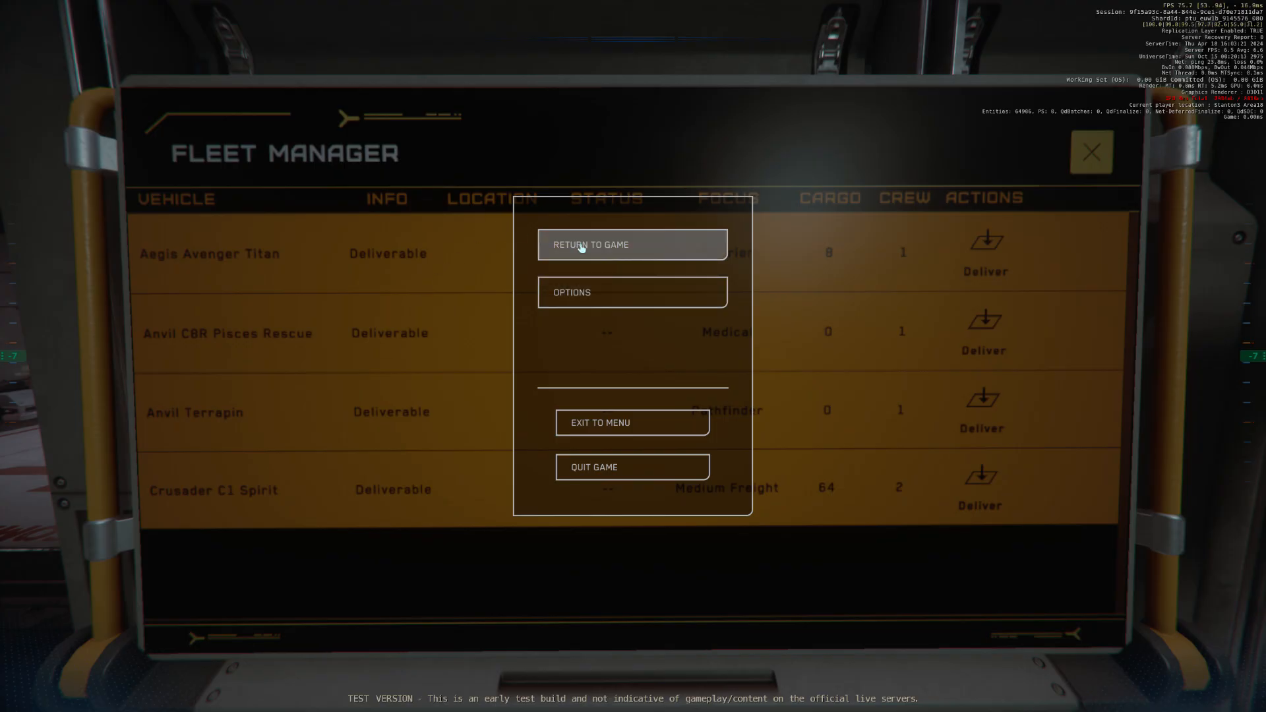
left_click(633, 244)
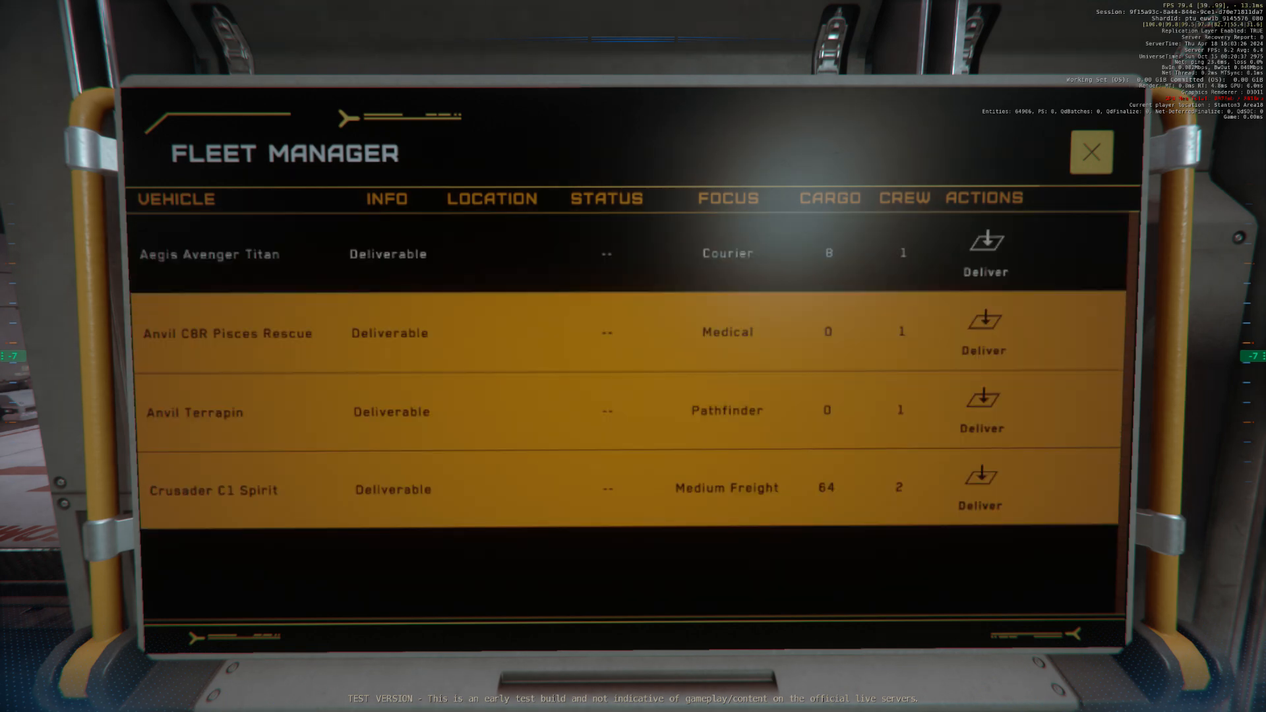
key("Escape")
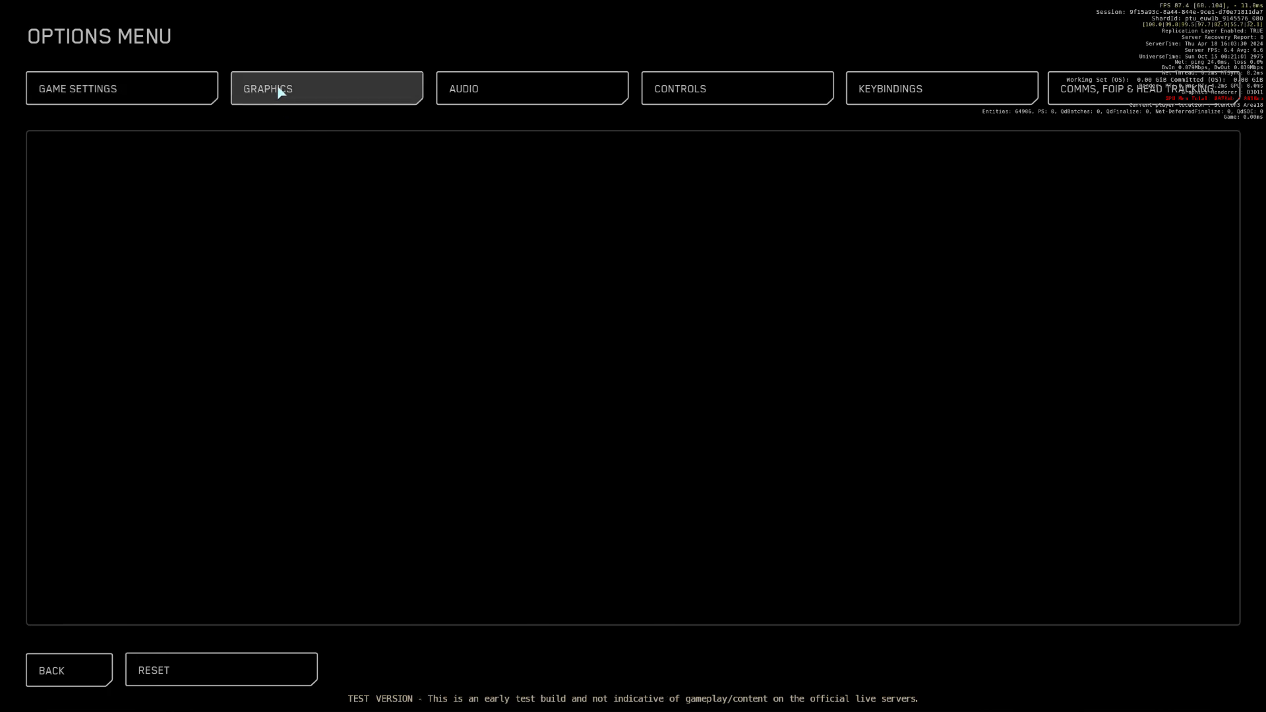
Step: Choose the Auto upscaling preset, resume play, and leave the Fleet Manager terminal
left_click(327, 87)
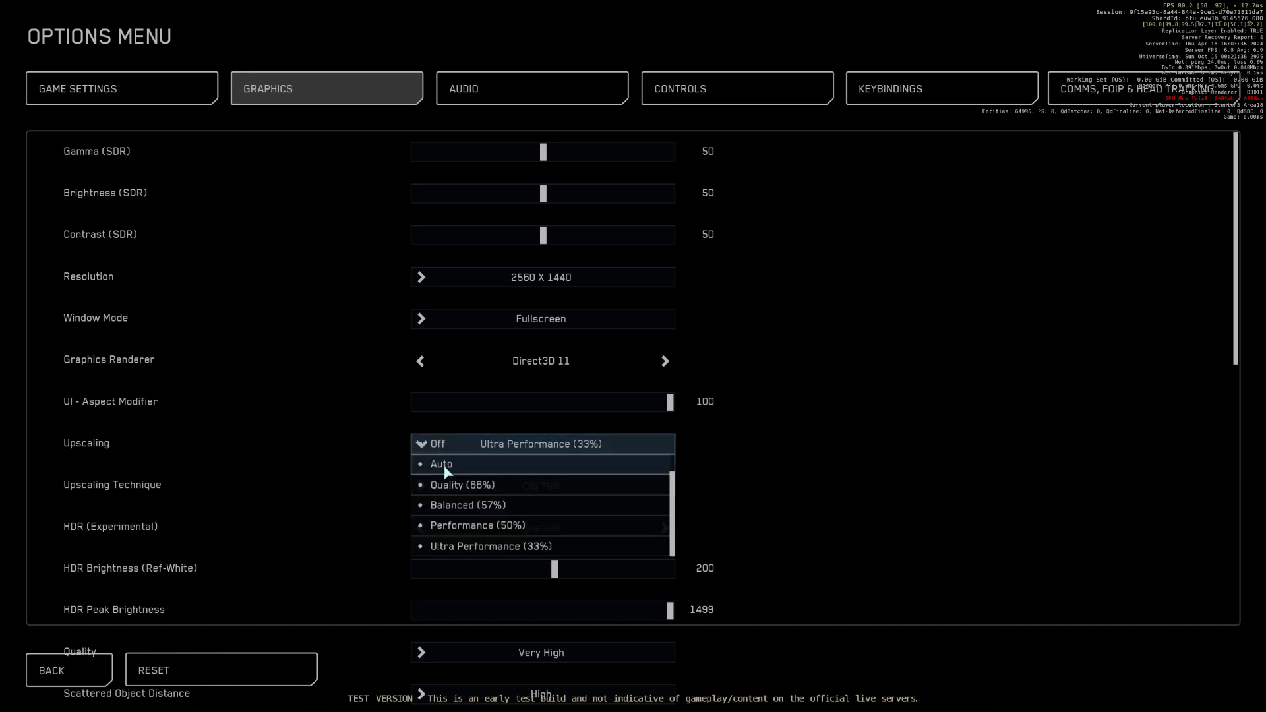
left_click(441, 463)
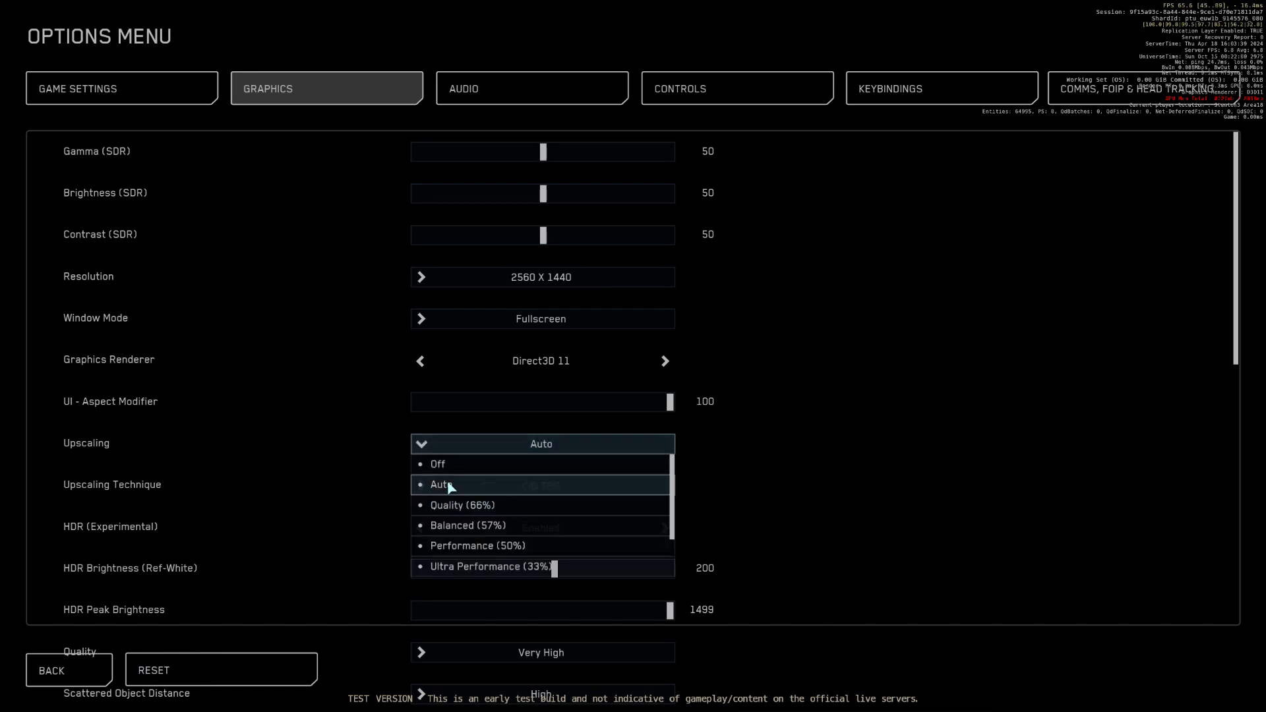
left_click(438, 463)
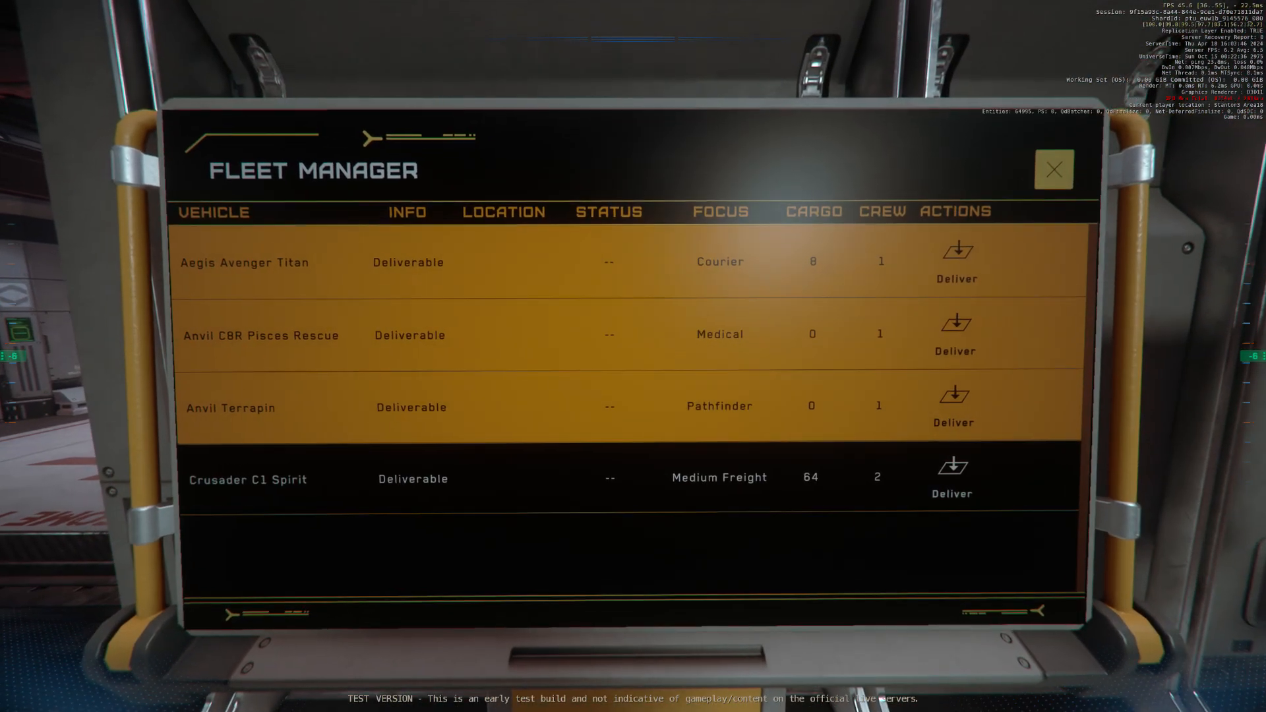
left_click(1053, 169)
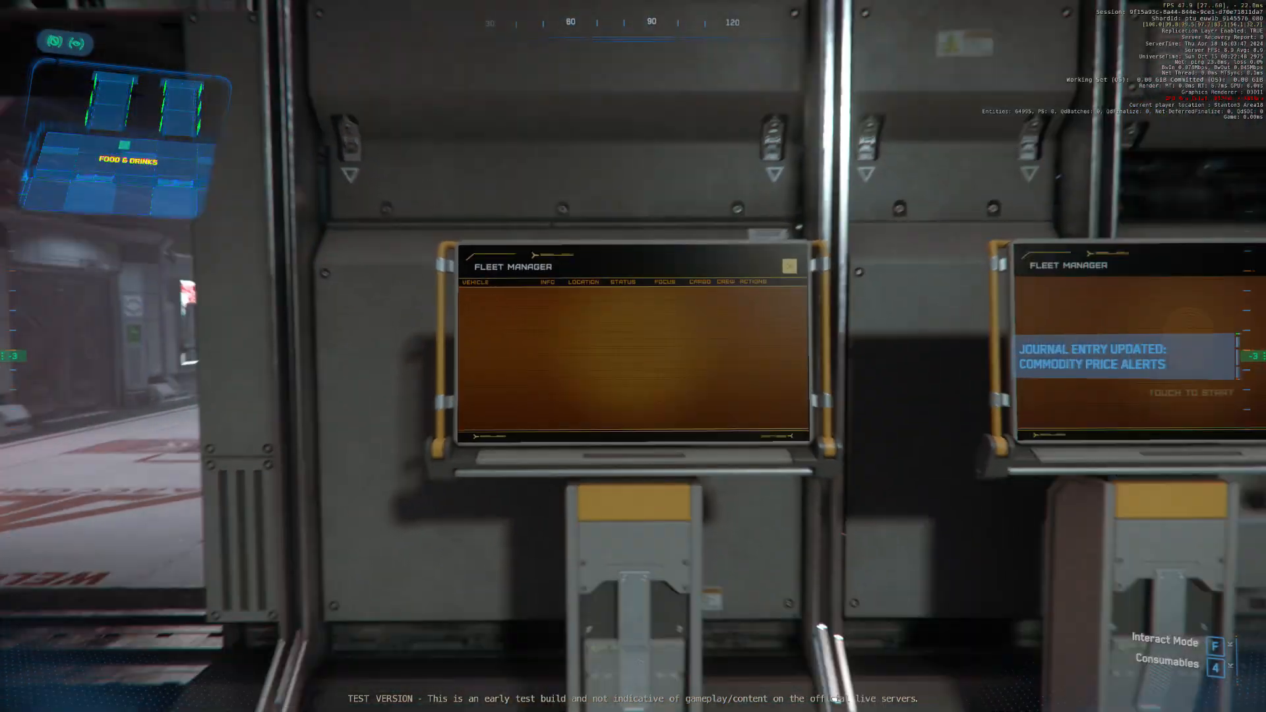